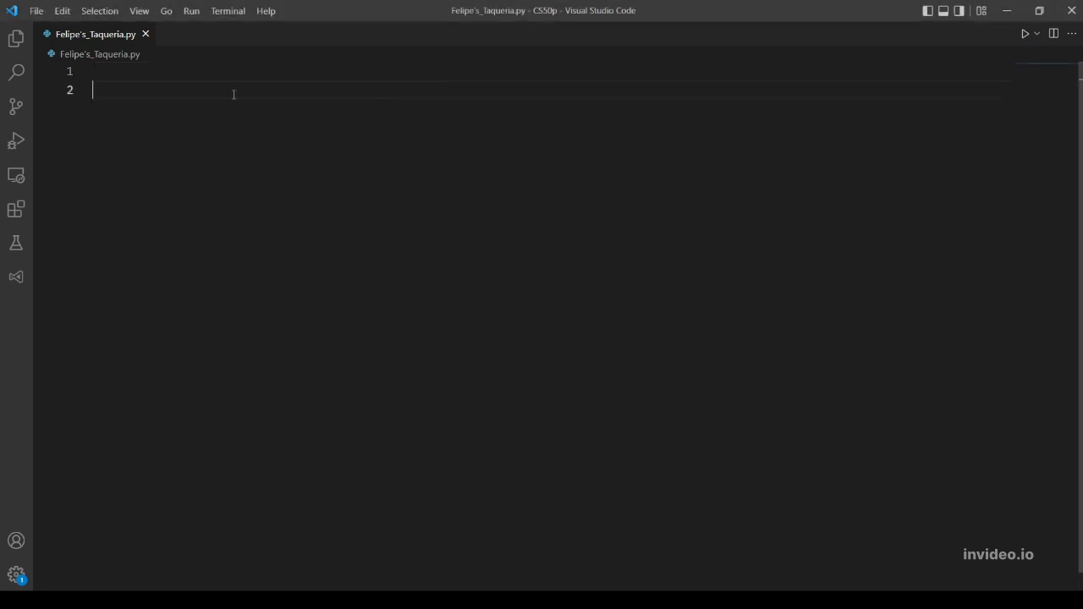
Step: Begin the food_menu dictionary that maps the nine taqueria items to their prices
text(food)
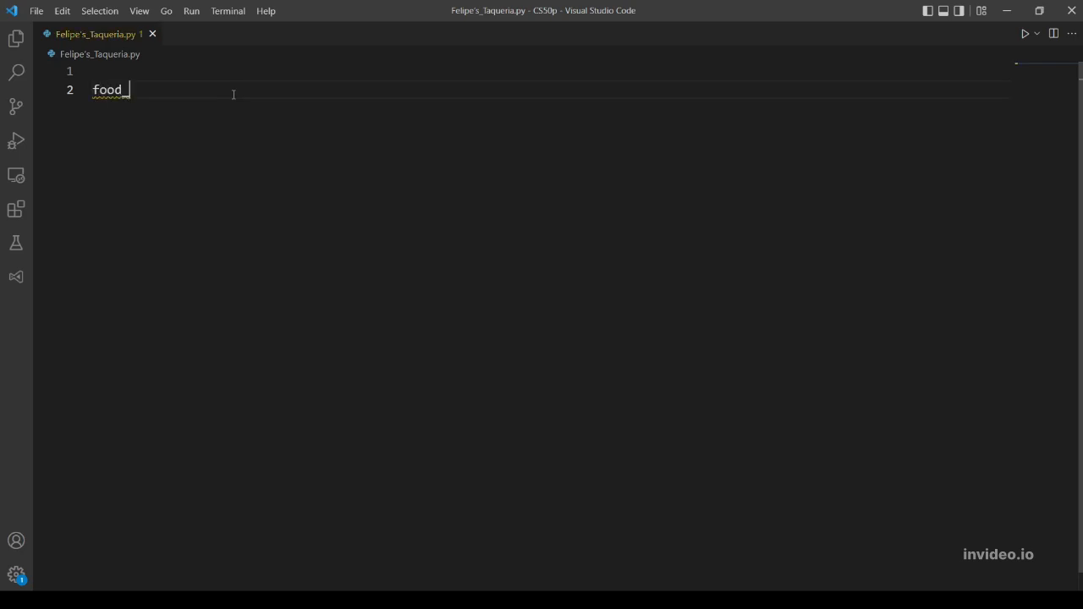
text(menu = {)
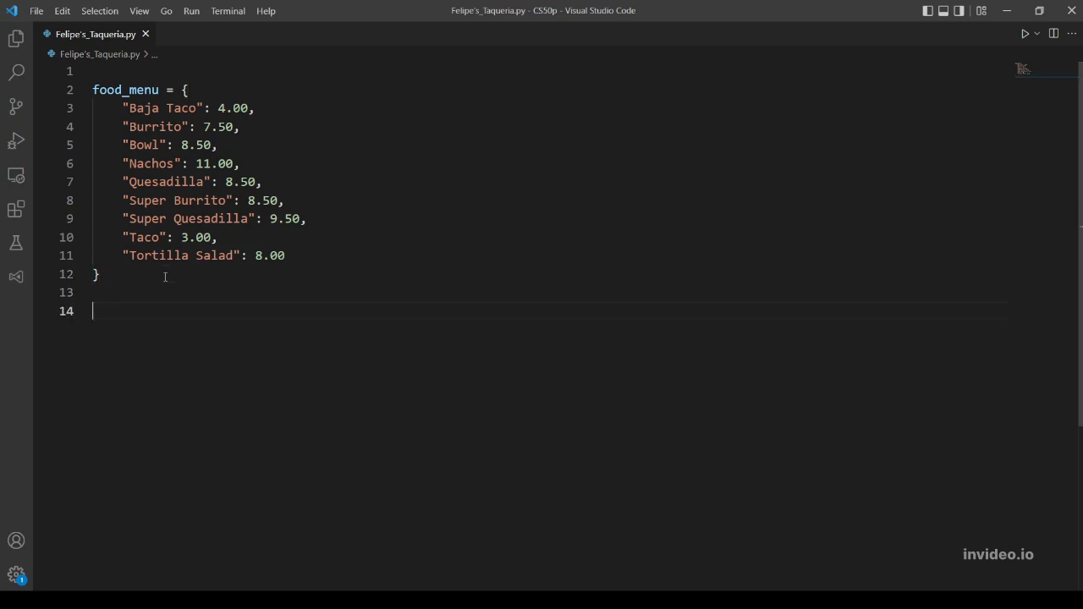
Step: Write a while True loop whose try block reads item = input()
text(while)
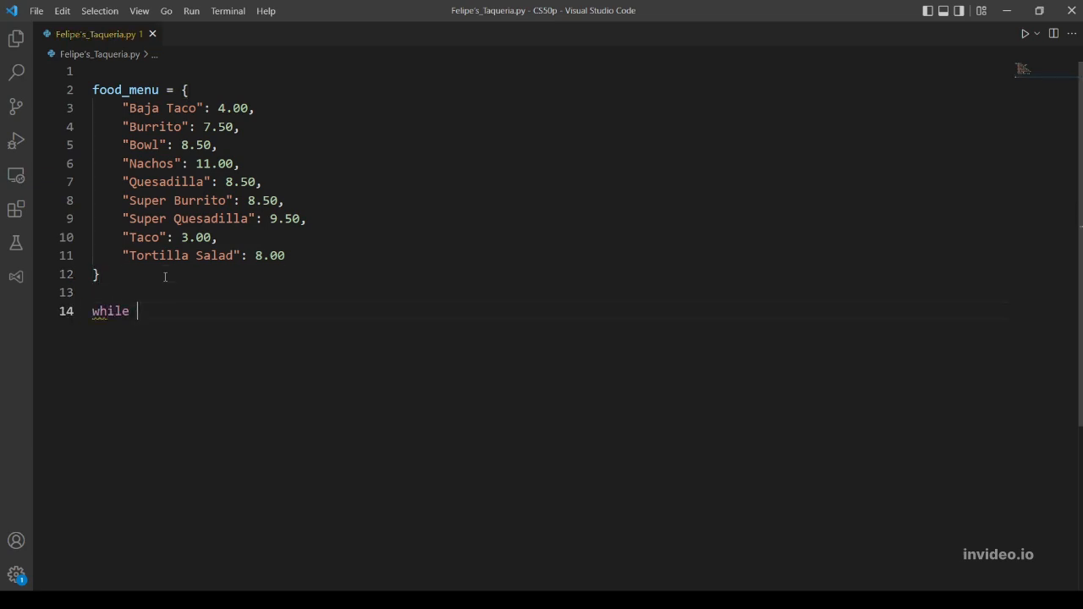
text(True:)
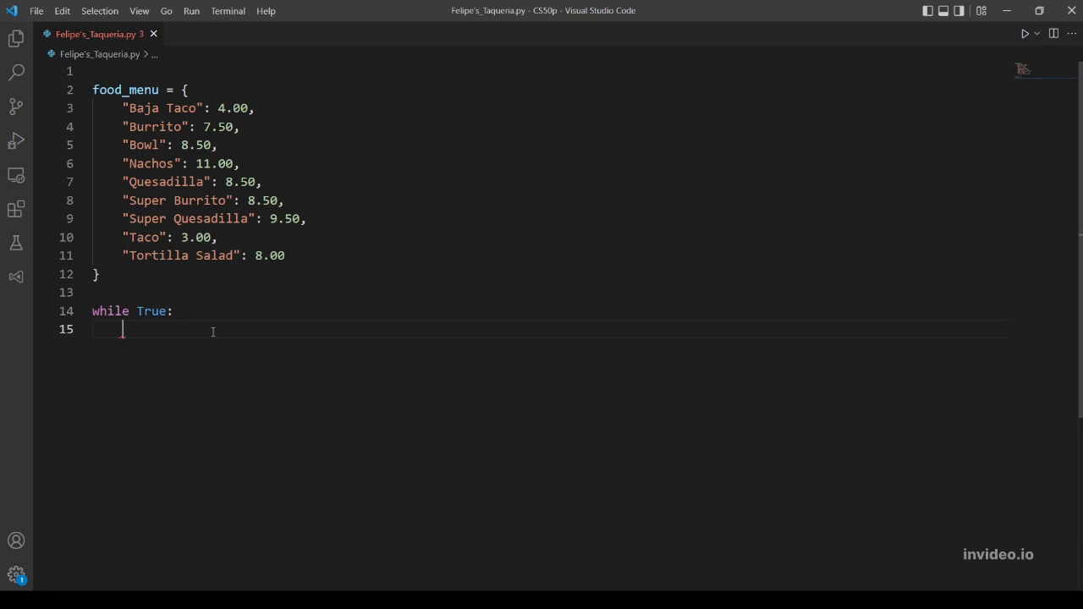
text(try)
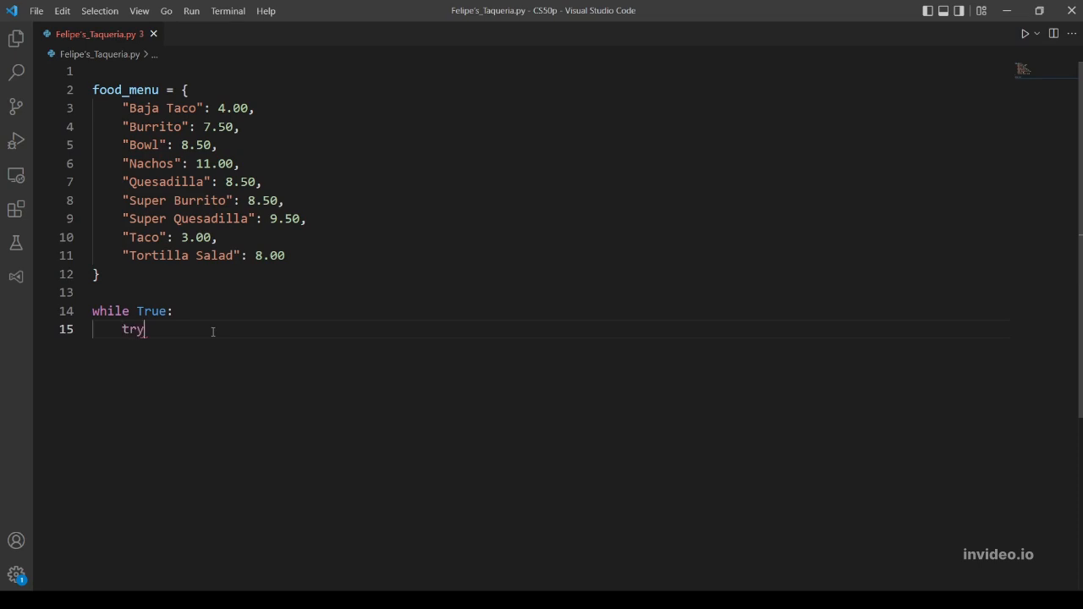
text(:)
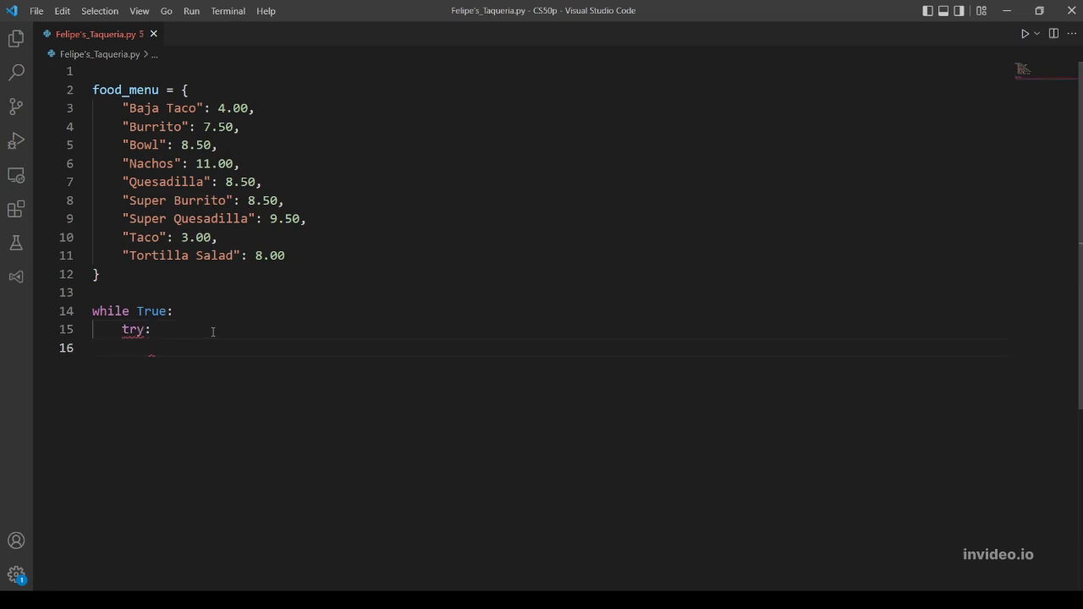
text(item)
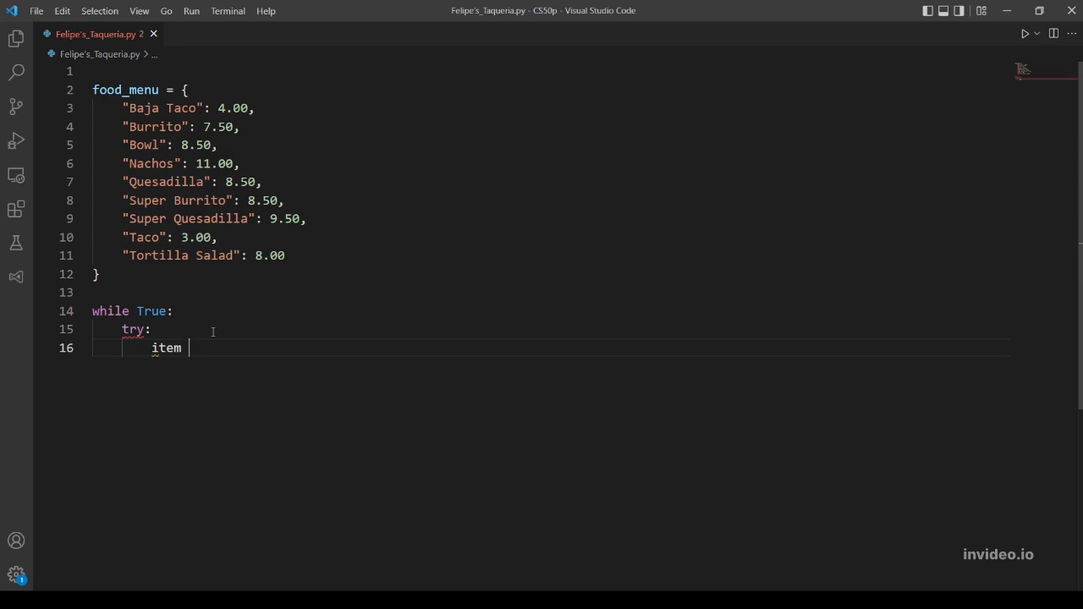
text(= input())
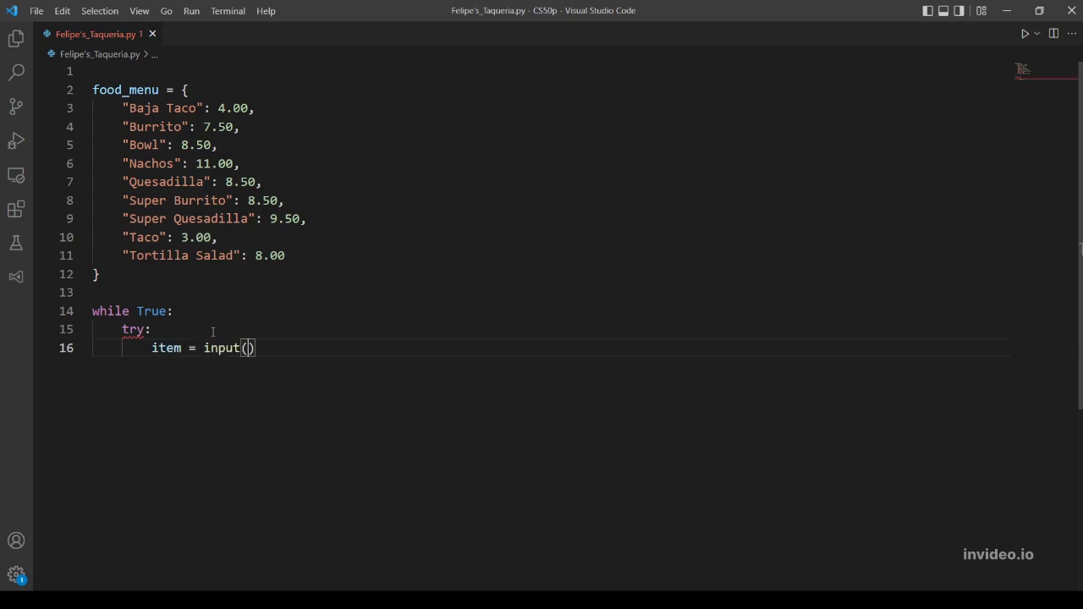
Step: Add an except EOFError handler that prints a newline and breaks out of the loop
text(except)
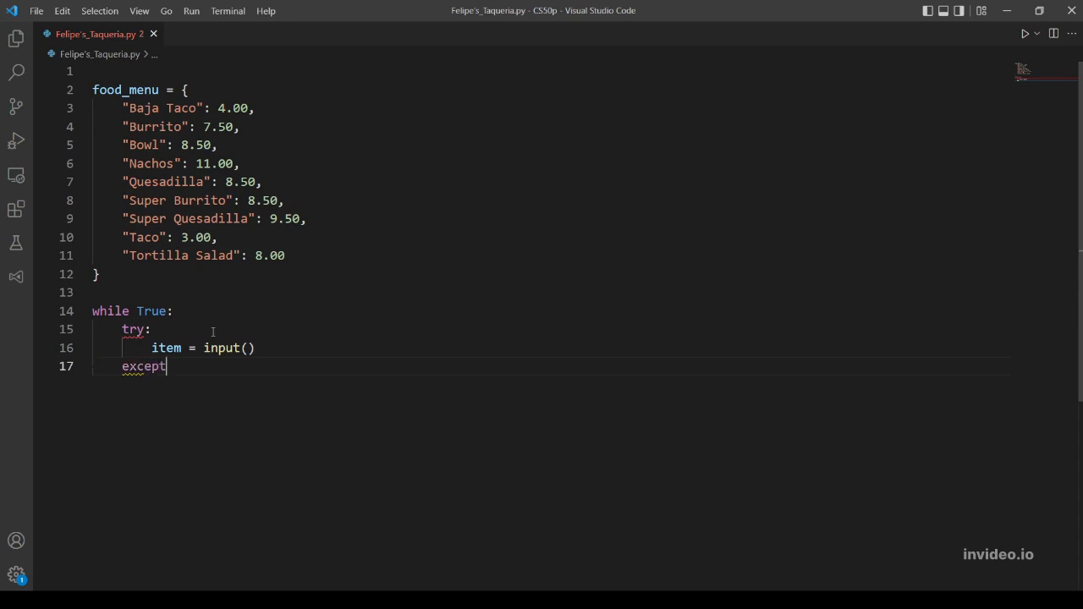
text(:)
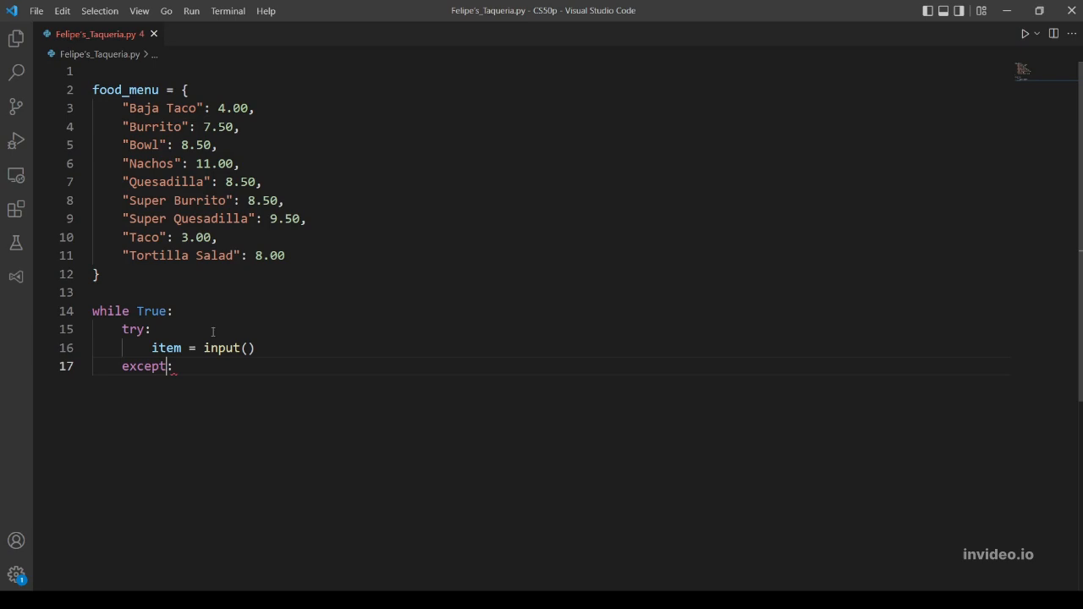
text(EOF)
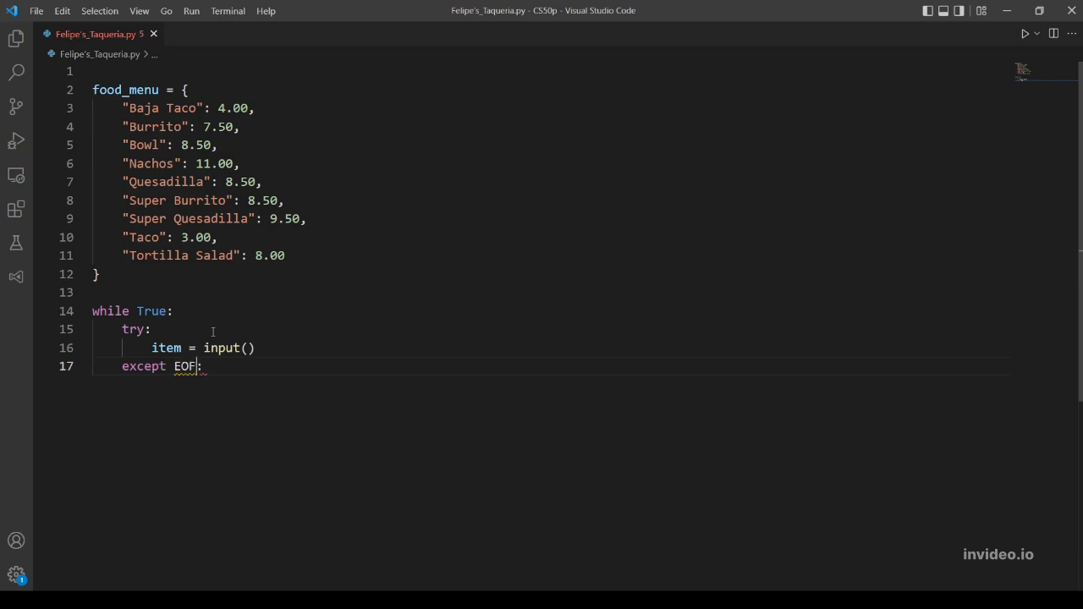
text(Er)
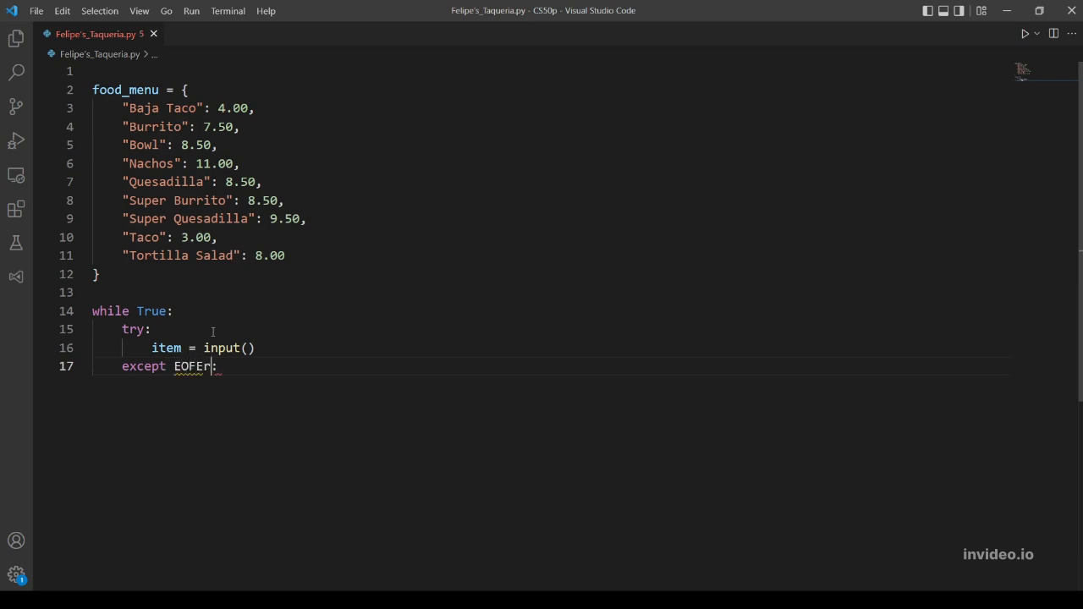
text(ror)
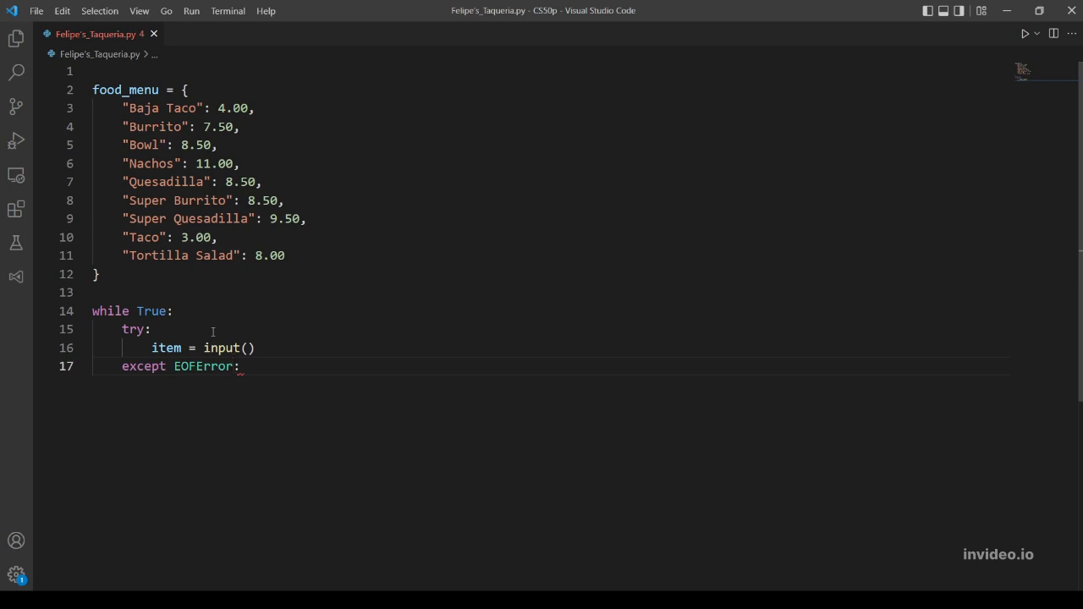
key(Enter)
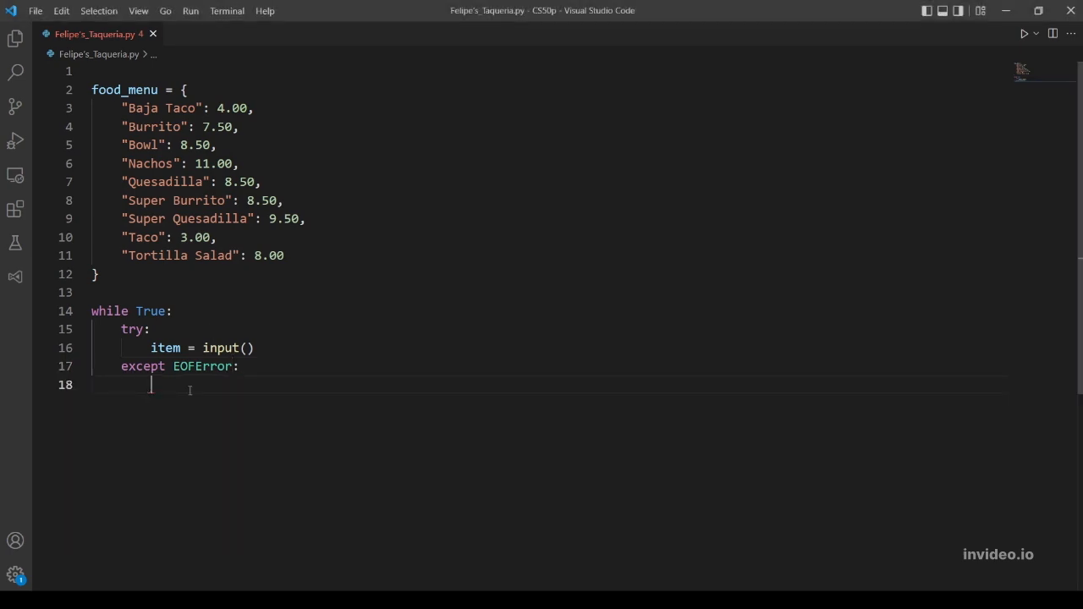
text(print())
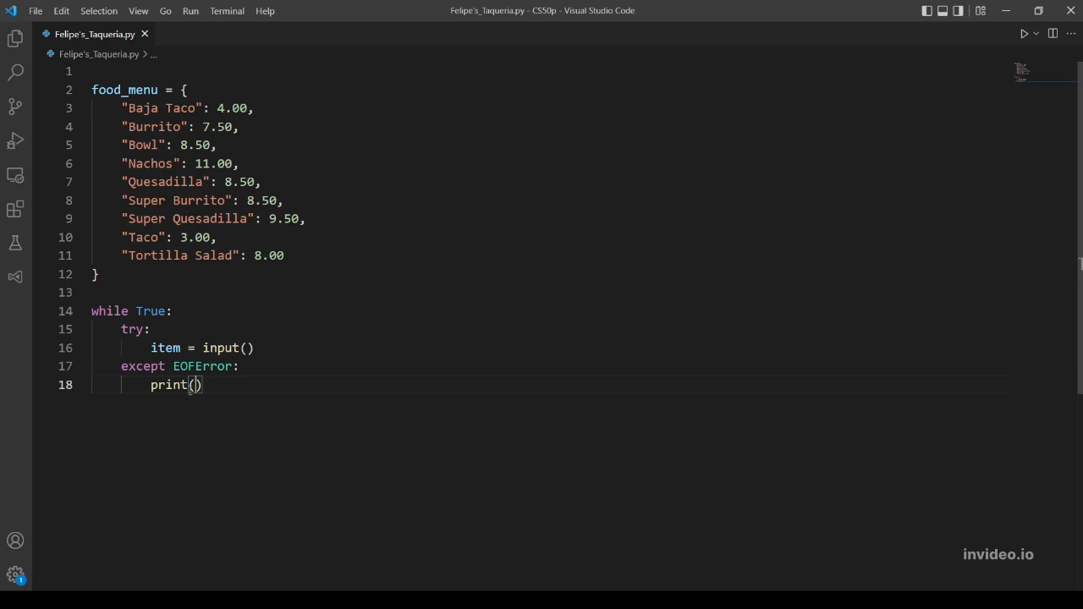
key(Enter)
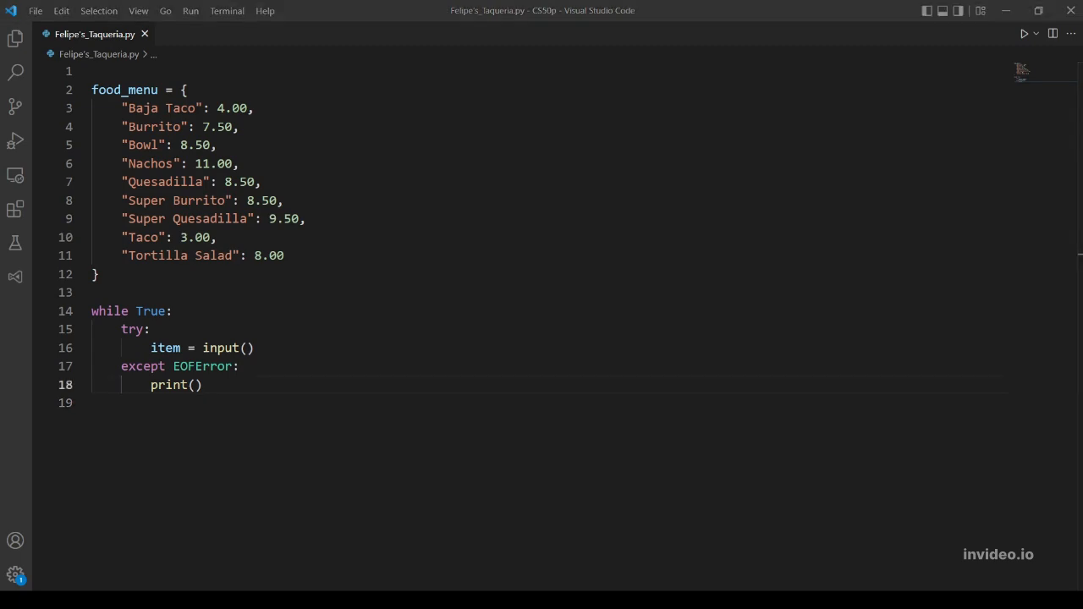
key(Enter)
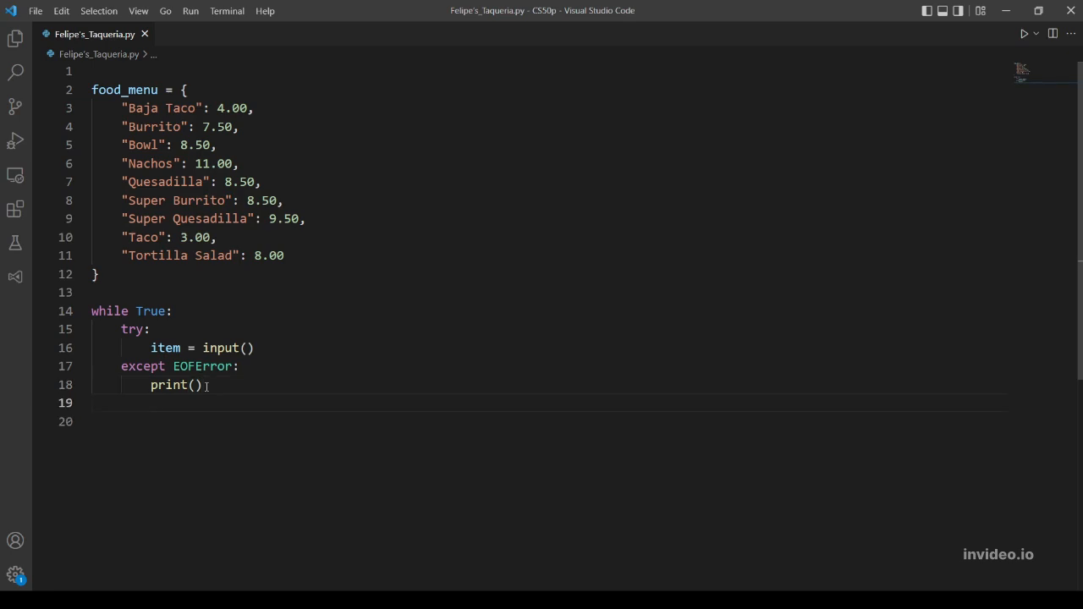
text(brea)
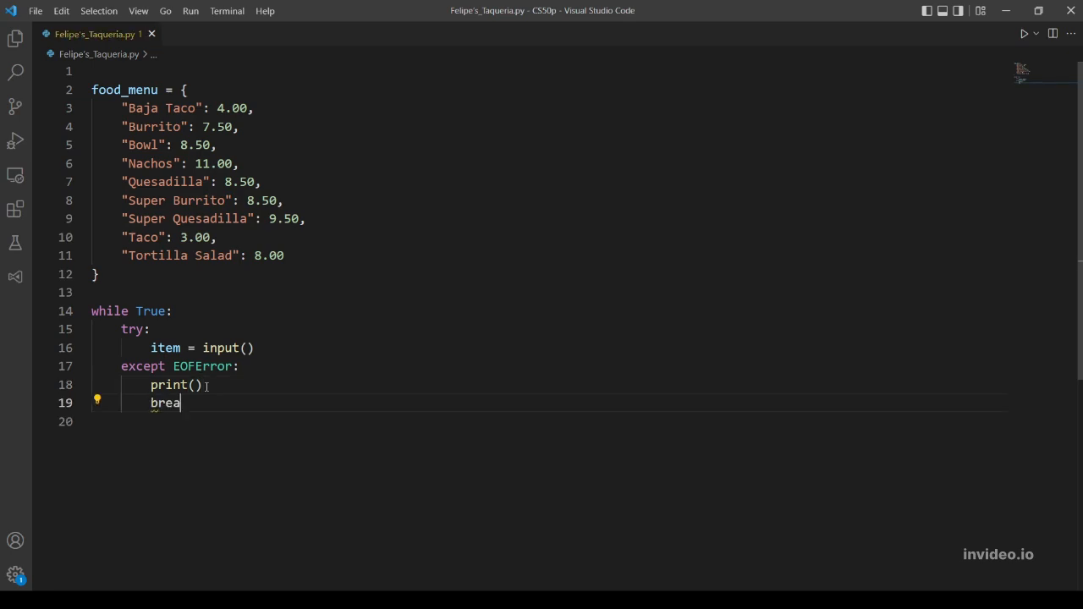
text(k)
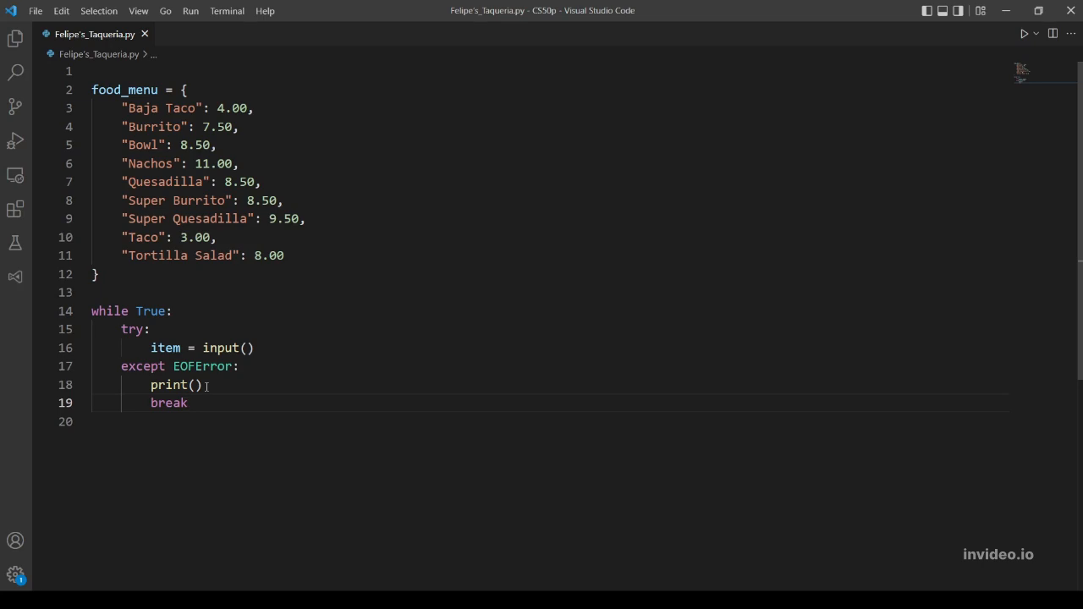
key(Enter)
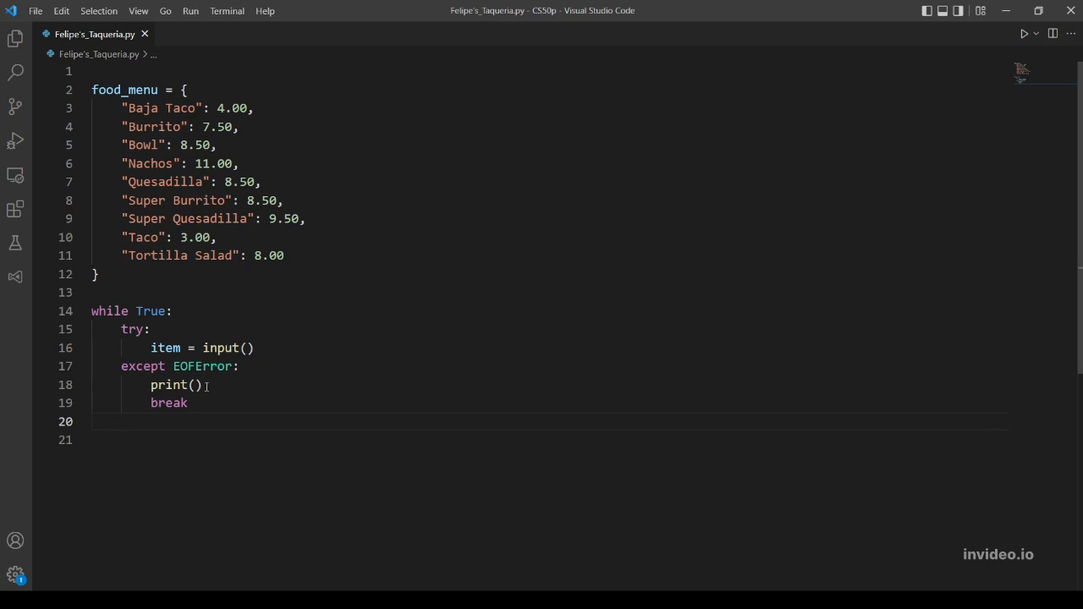
Step: Add an if item in food_menu: check inside the loop
text(if item in food)
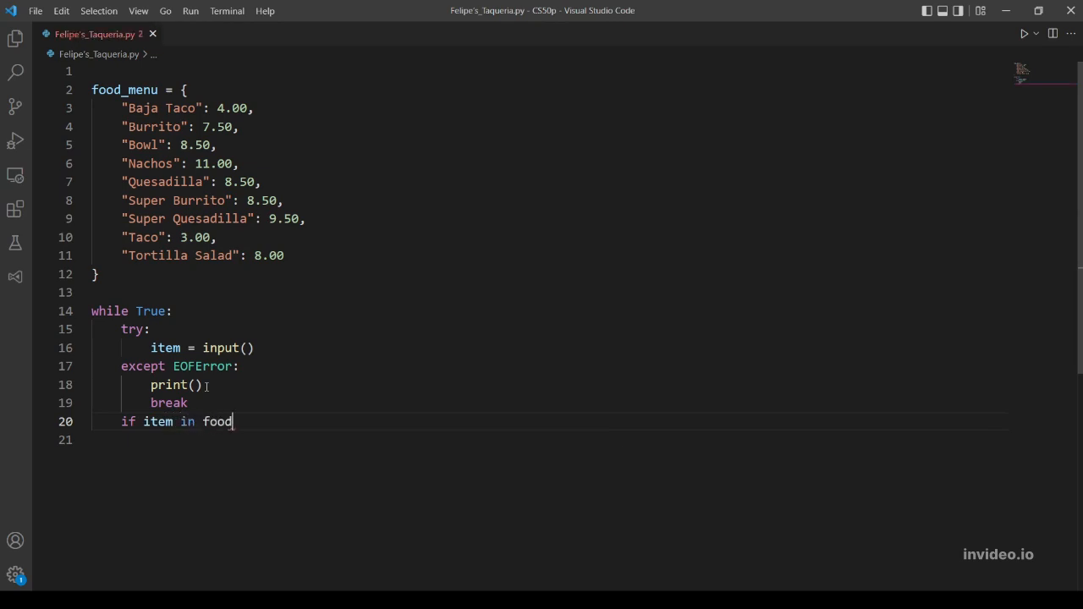
text(_menu)
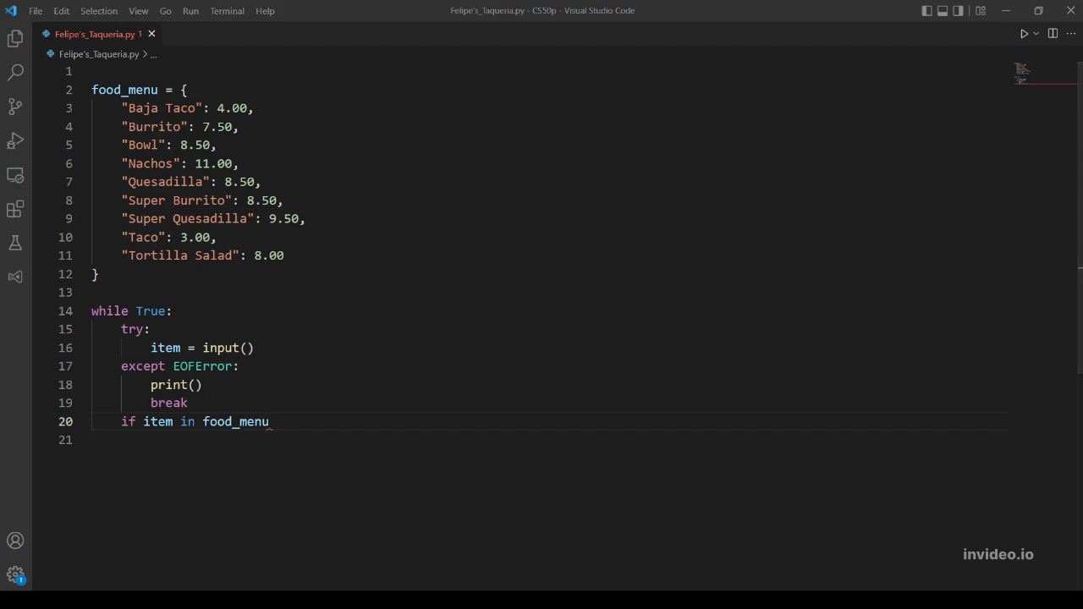
text(:)
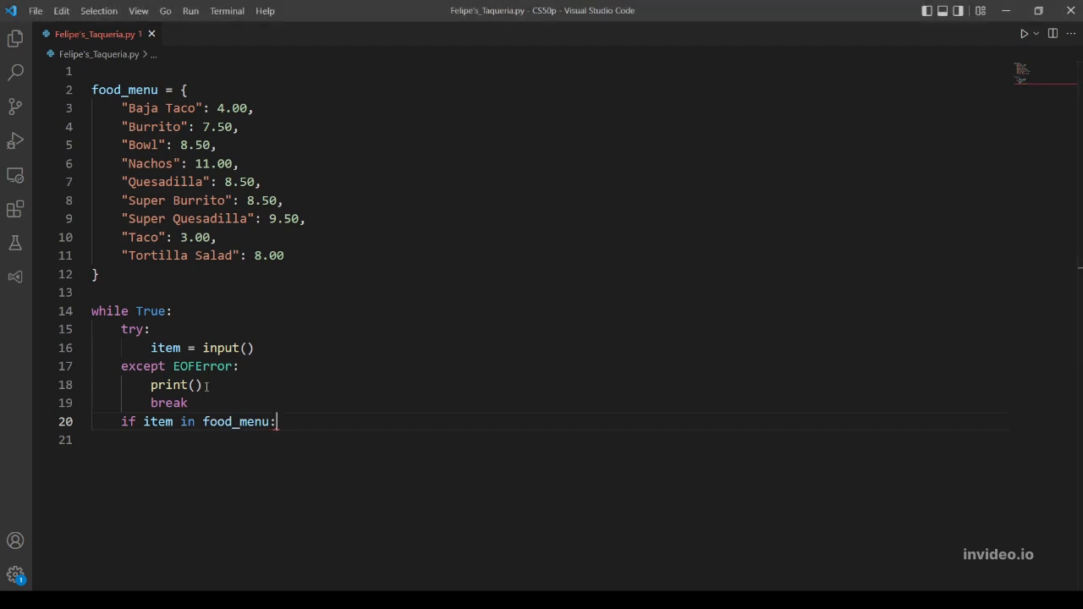
key(Enter)
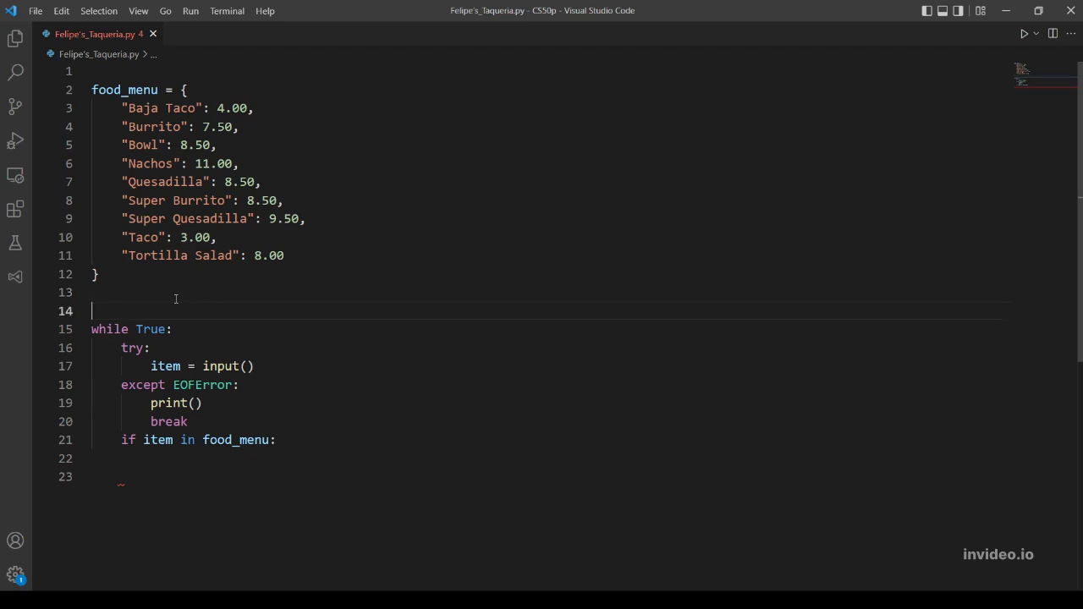
Step: Initialise total = 0 on the line above while True:
text(total =)
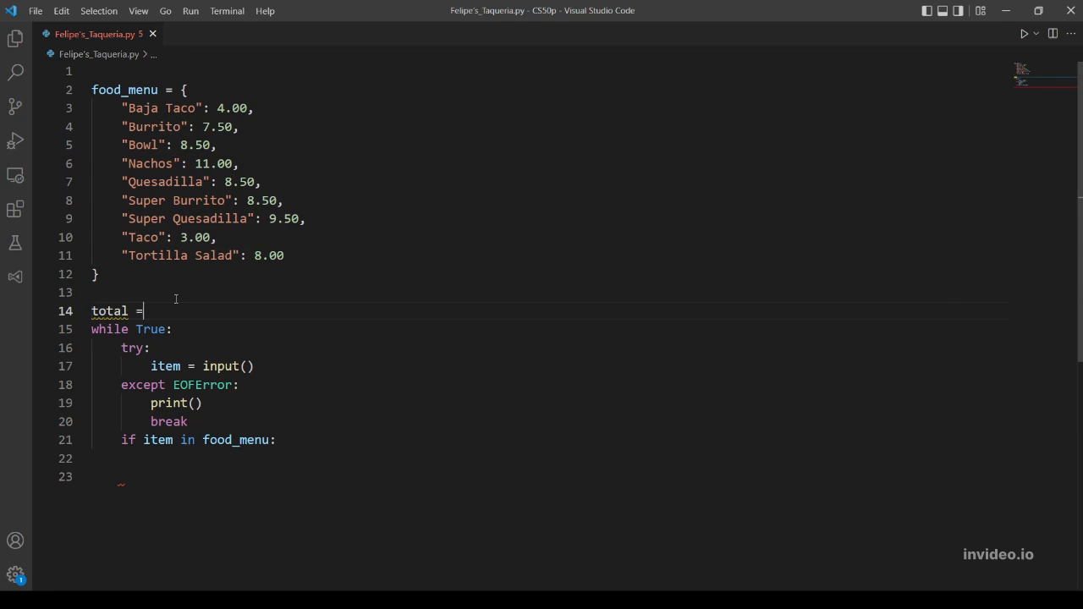
text(0)
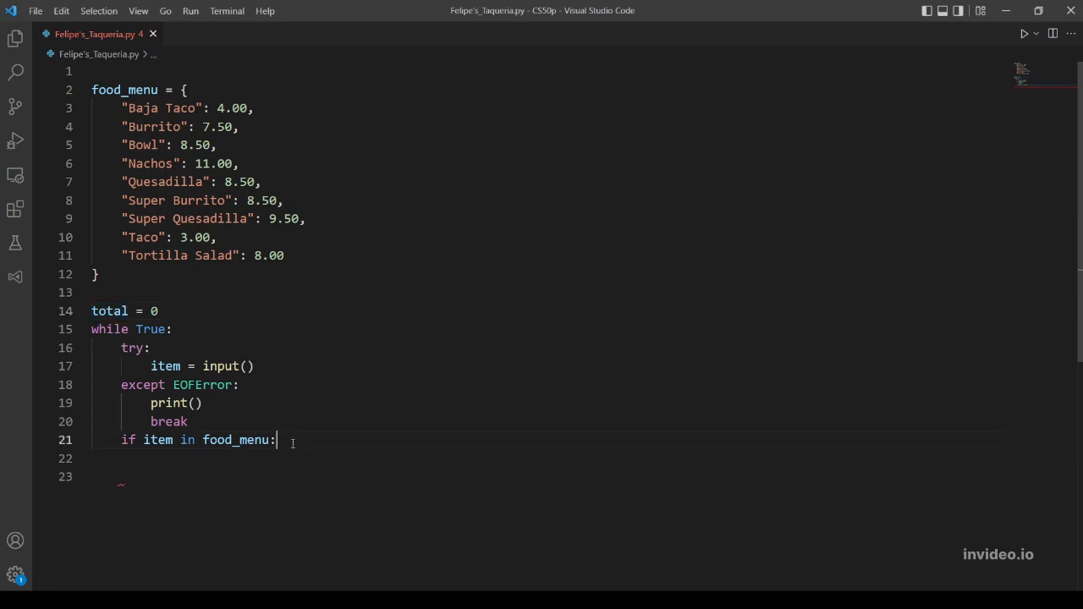
key(Enter)
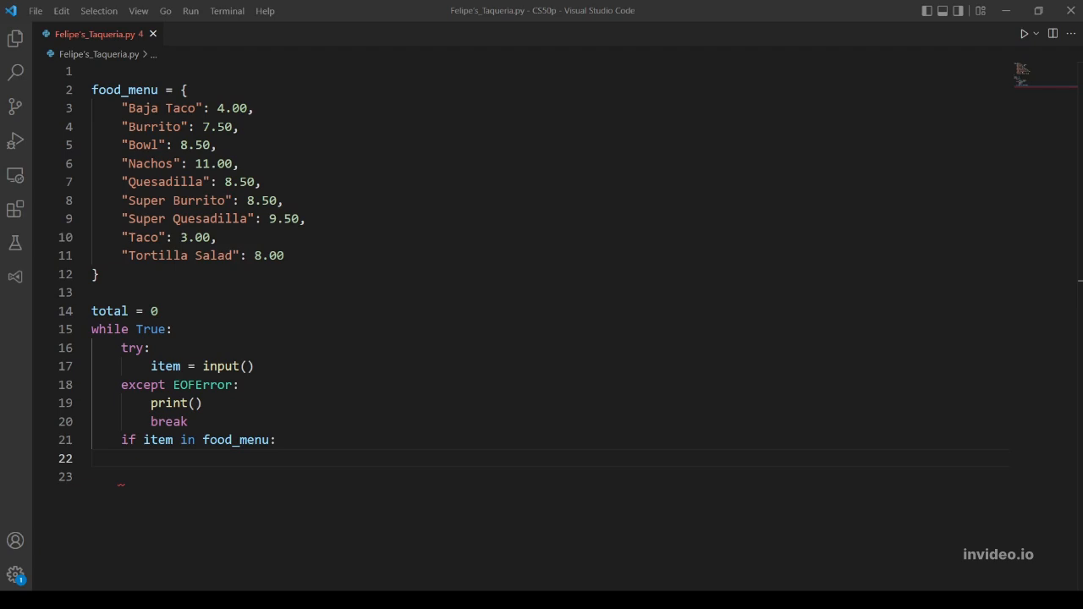
Step: Inside the if block, add total += food_menu[item]
text(total)
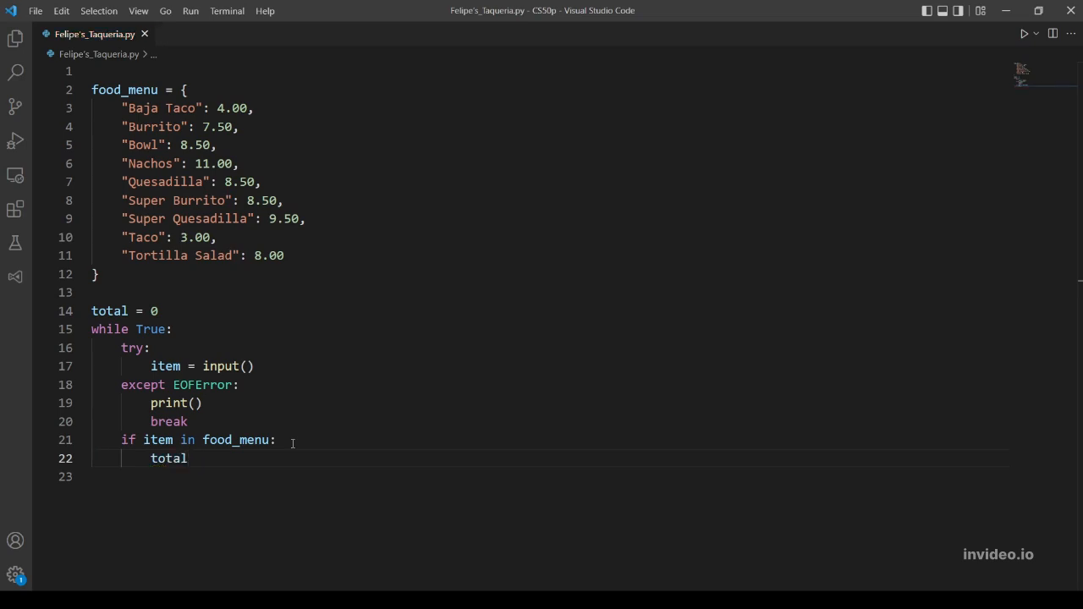
text(" ")
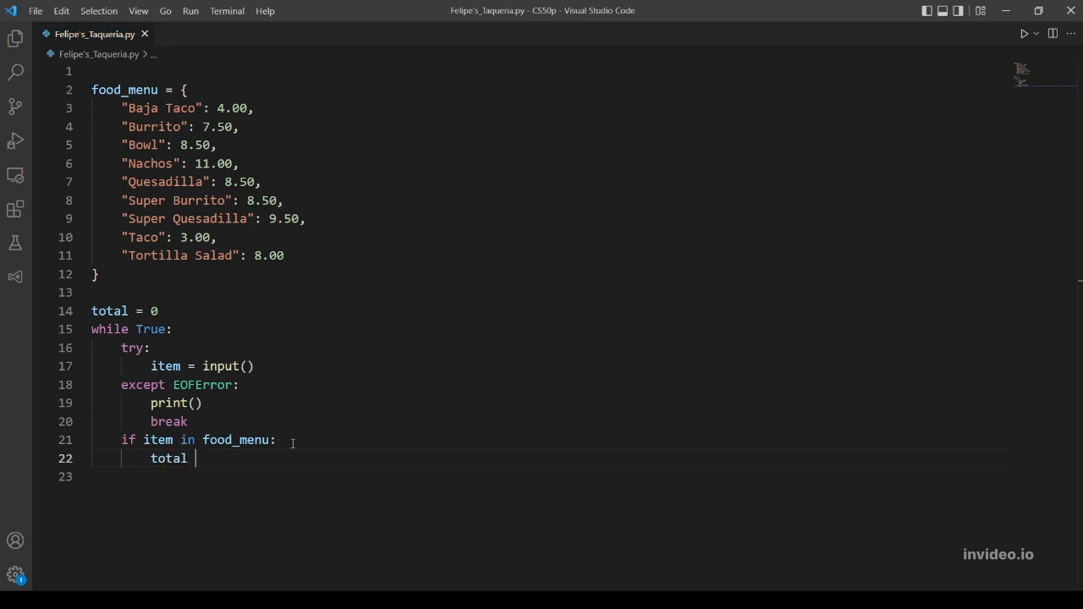
text(+=)
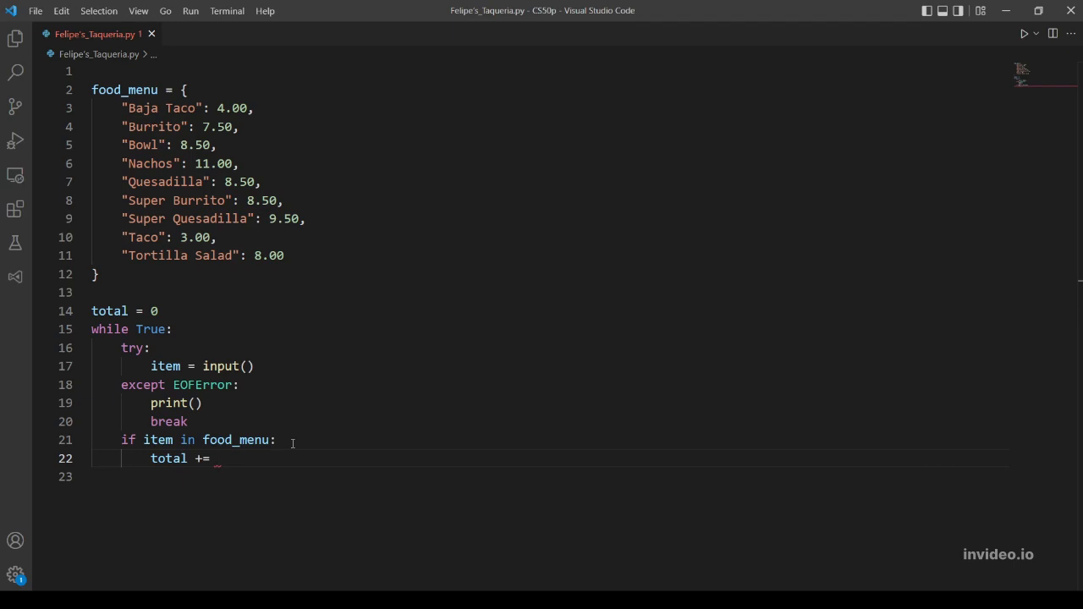
text(food)
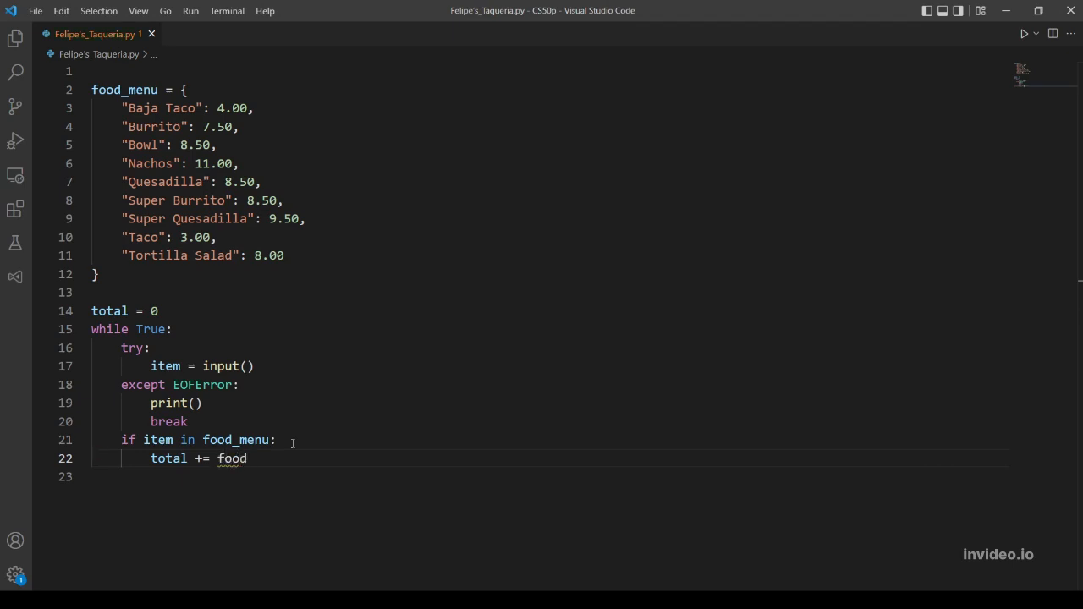
text(_menu)
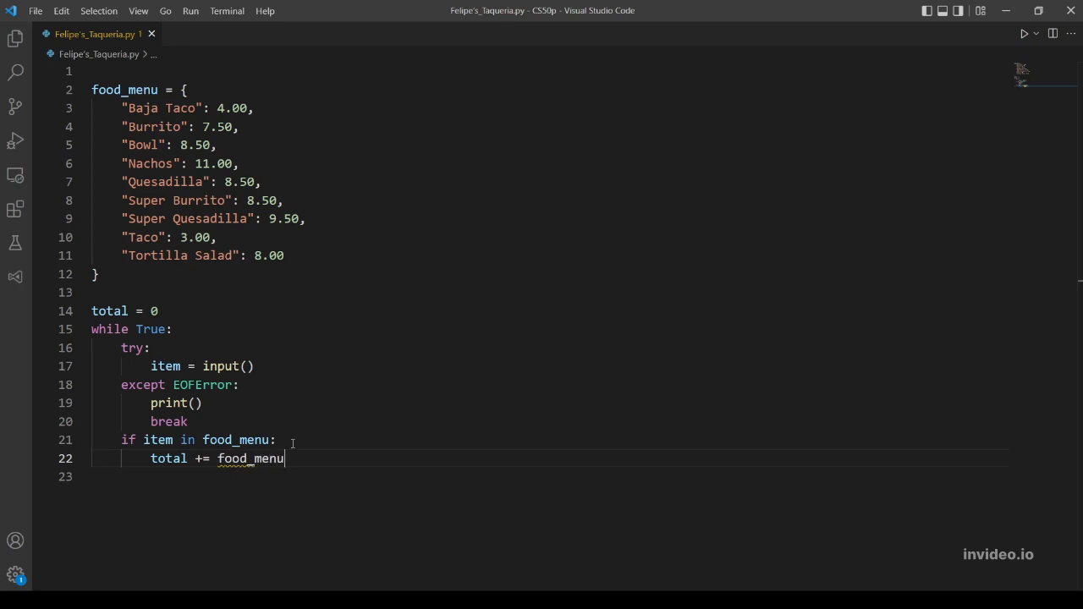
text([])
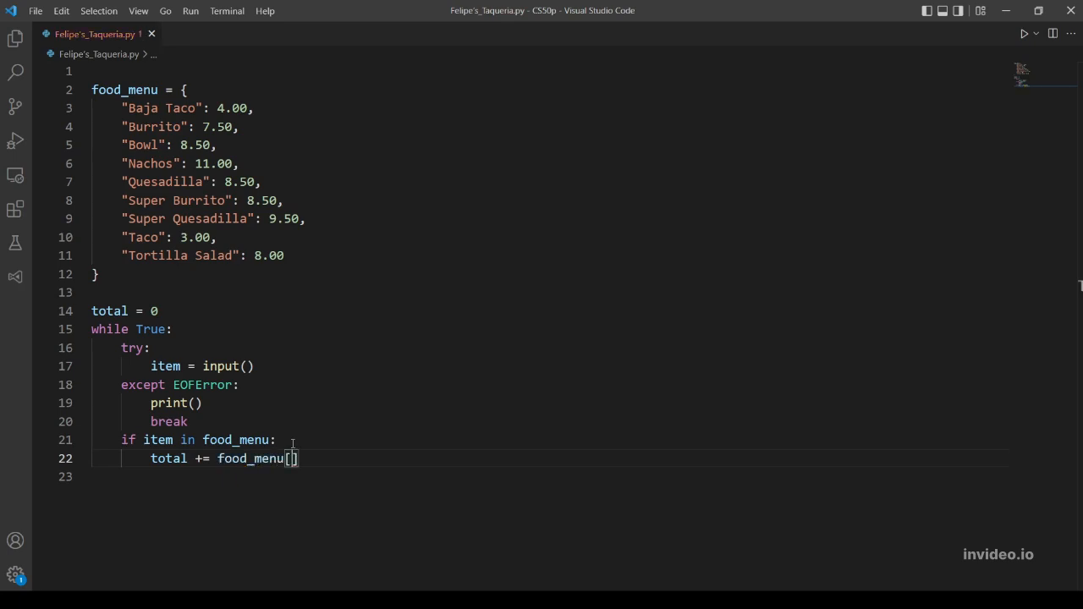
text(i)
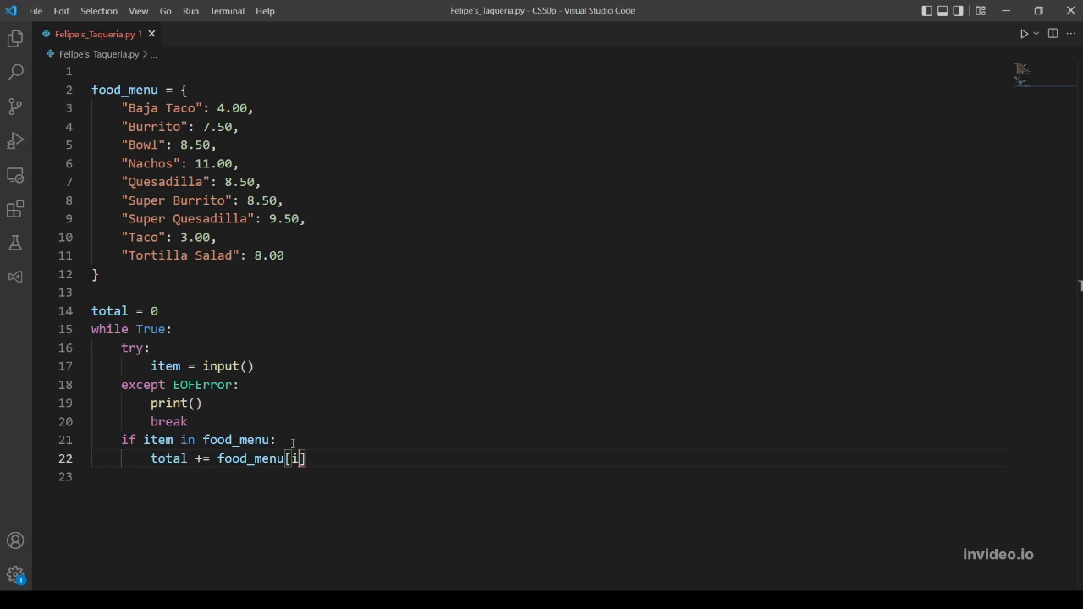
text(tem)
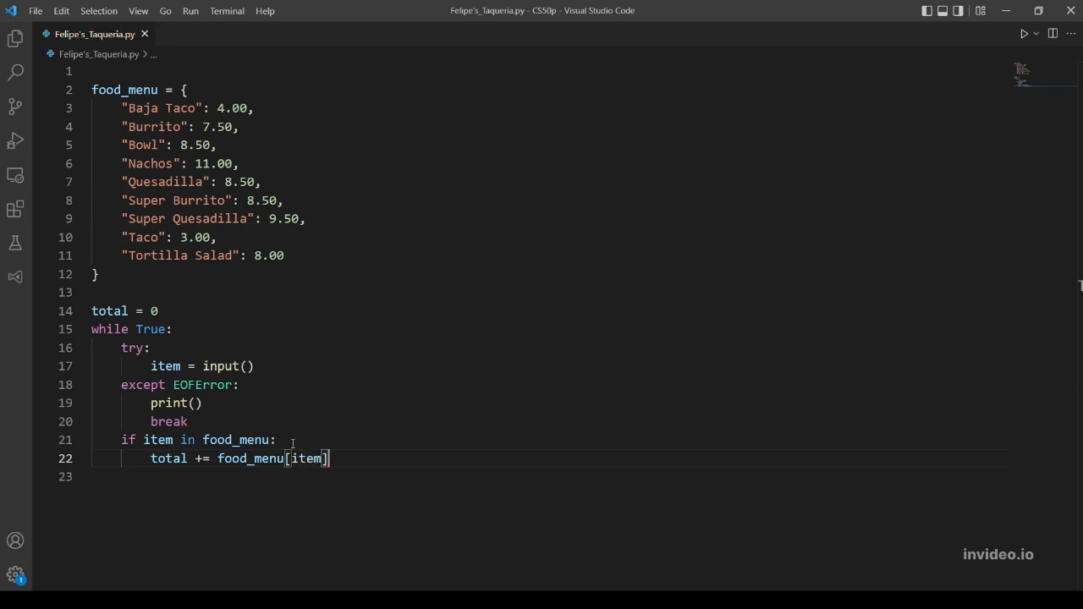
key(Enter)
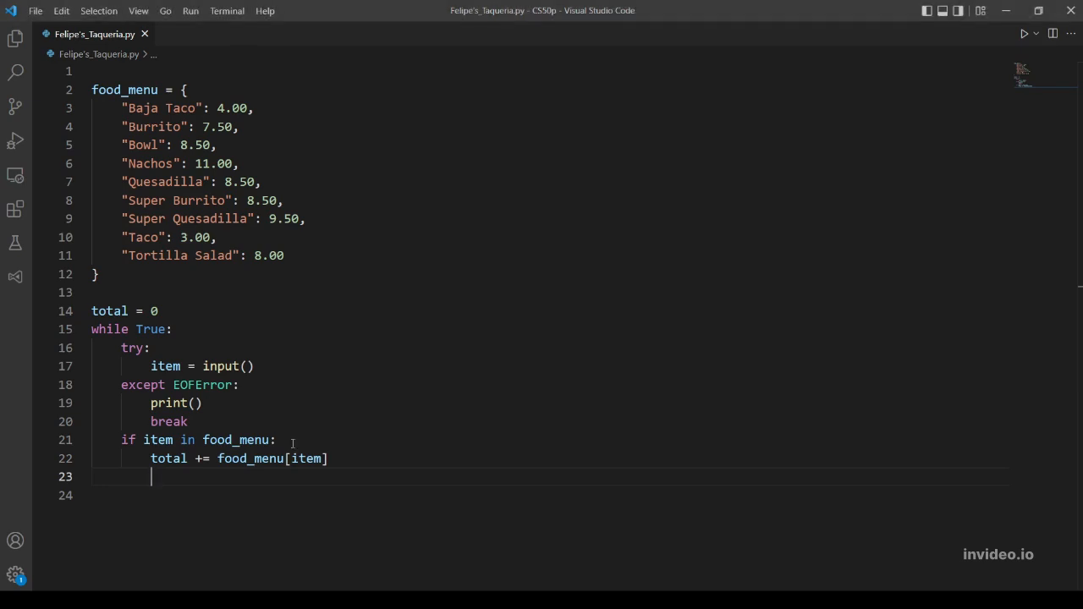
Step: Print the running total as print("Total:", total)
text(print())
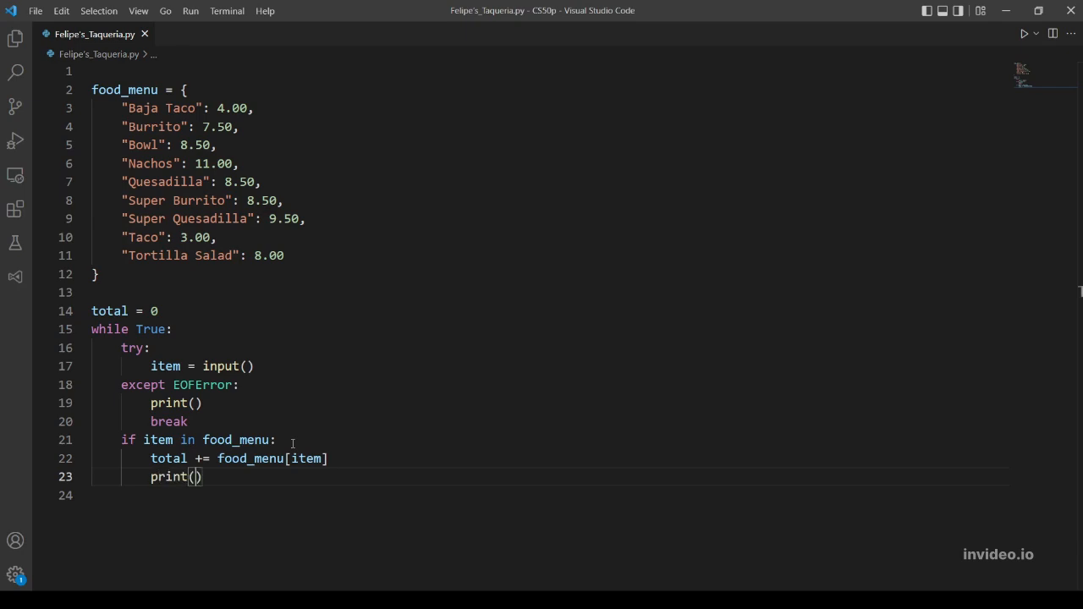
text("Total:")
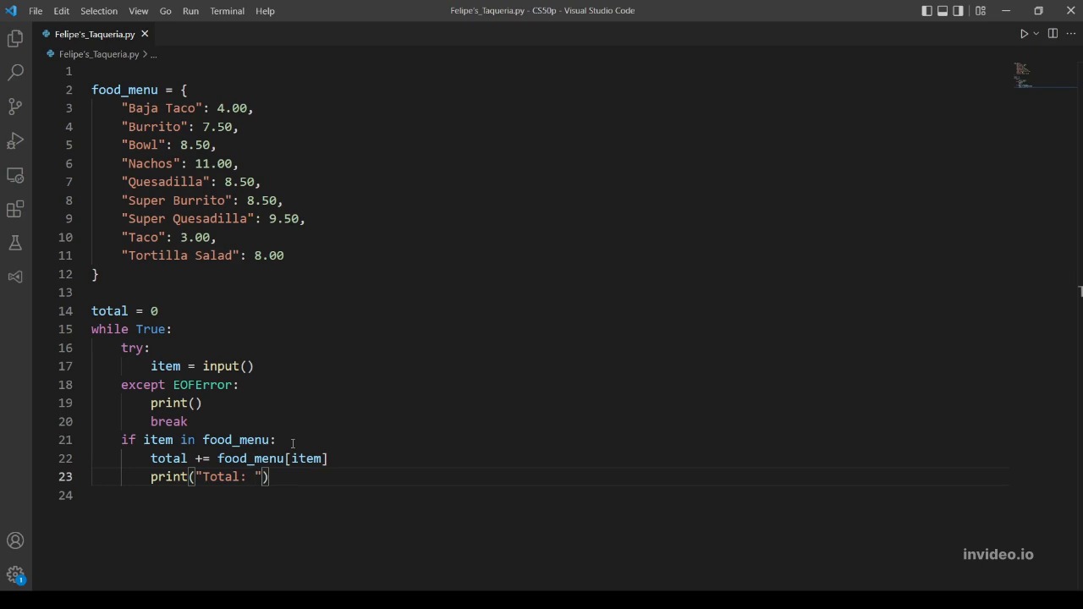
text(,)
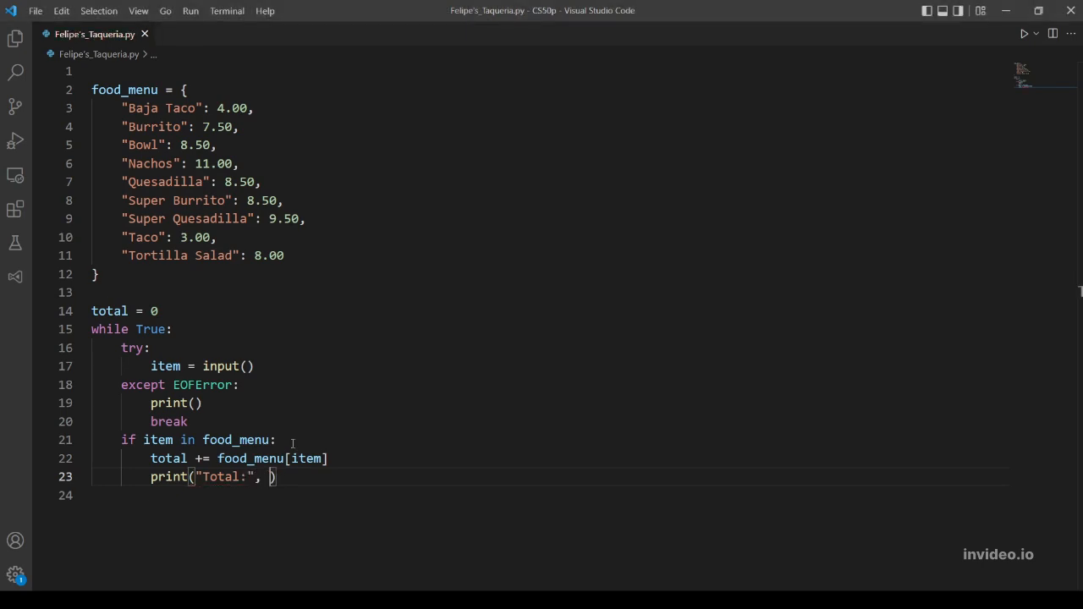
text(total)
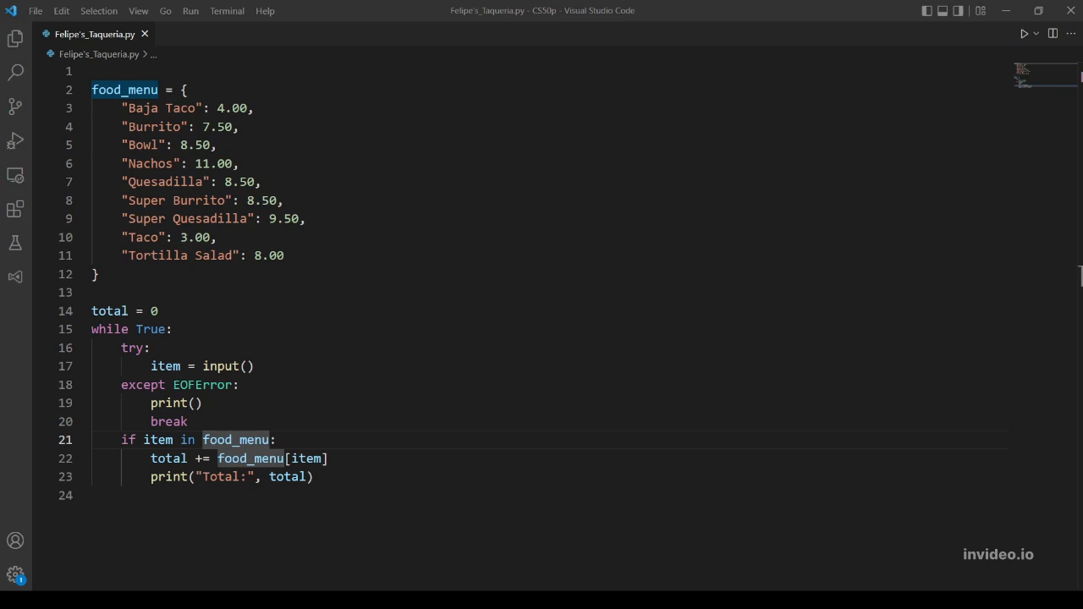
click(269, 440)
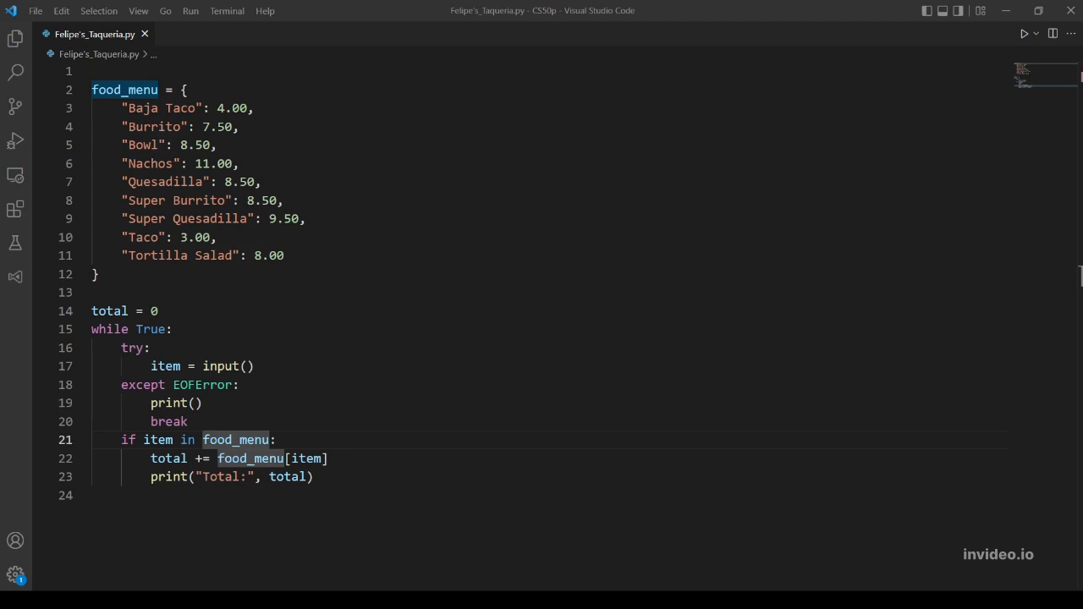
Step: Append .title() to input() on line 17 and start an "Item: " prompt, with the terminal cleared
click(254, 366)
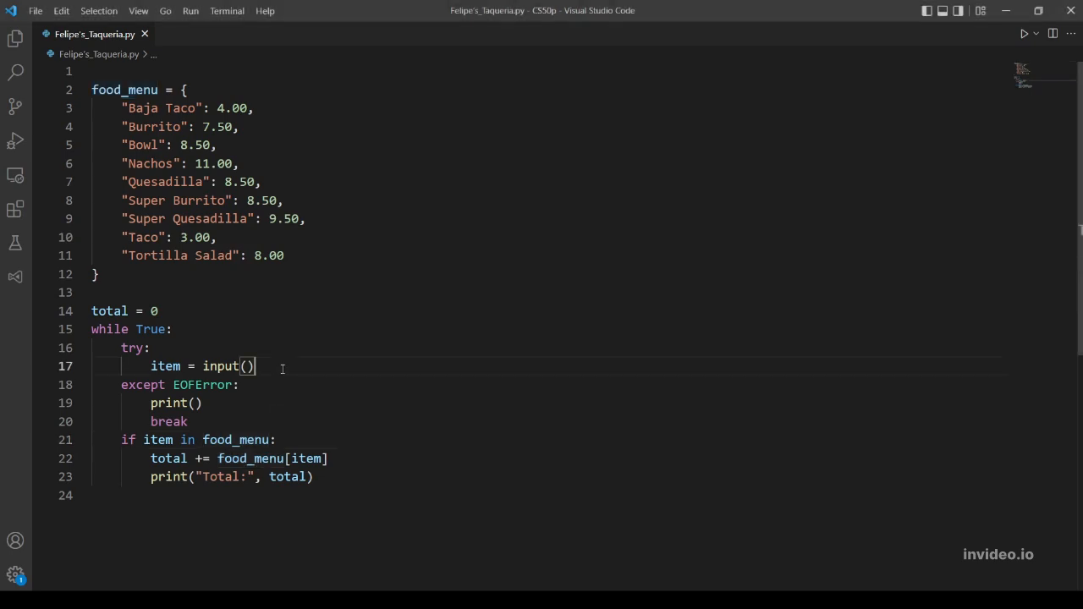
text(.ti)
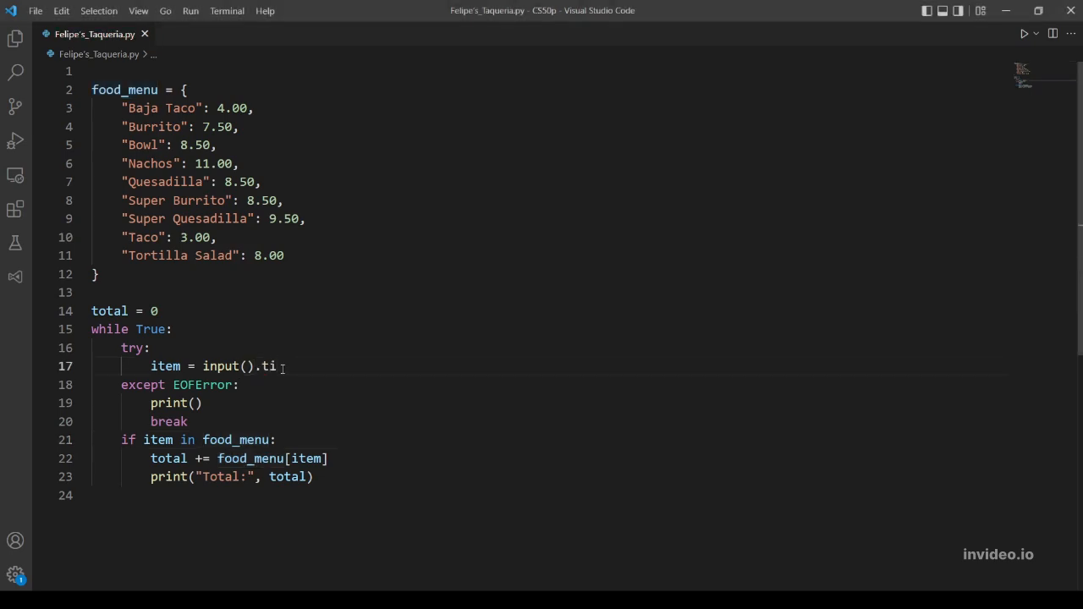
text(tle())
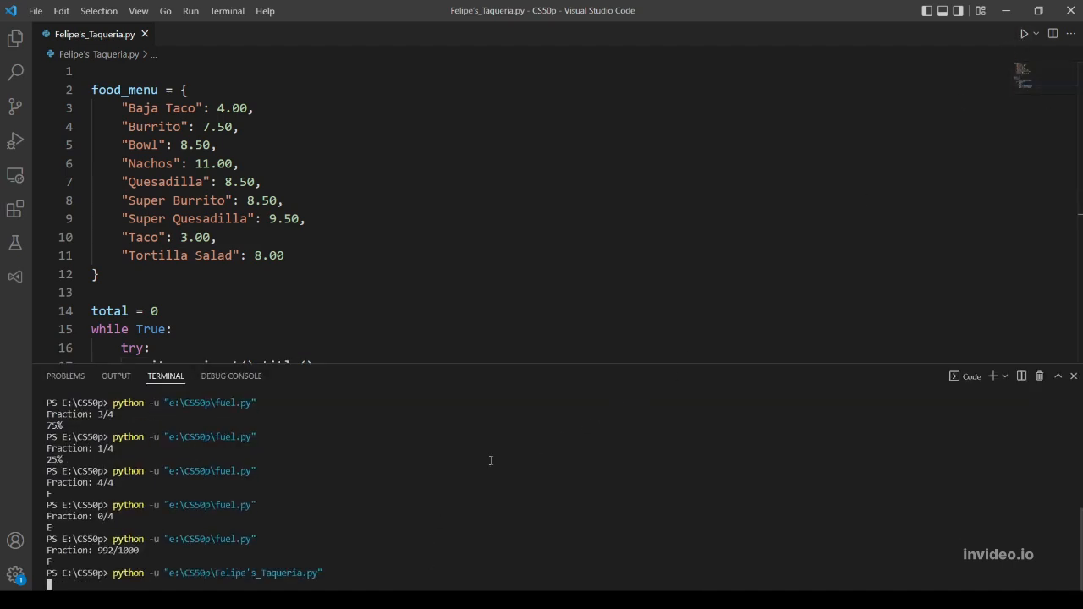
mouse_move(482, 515)
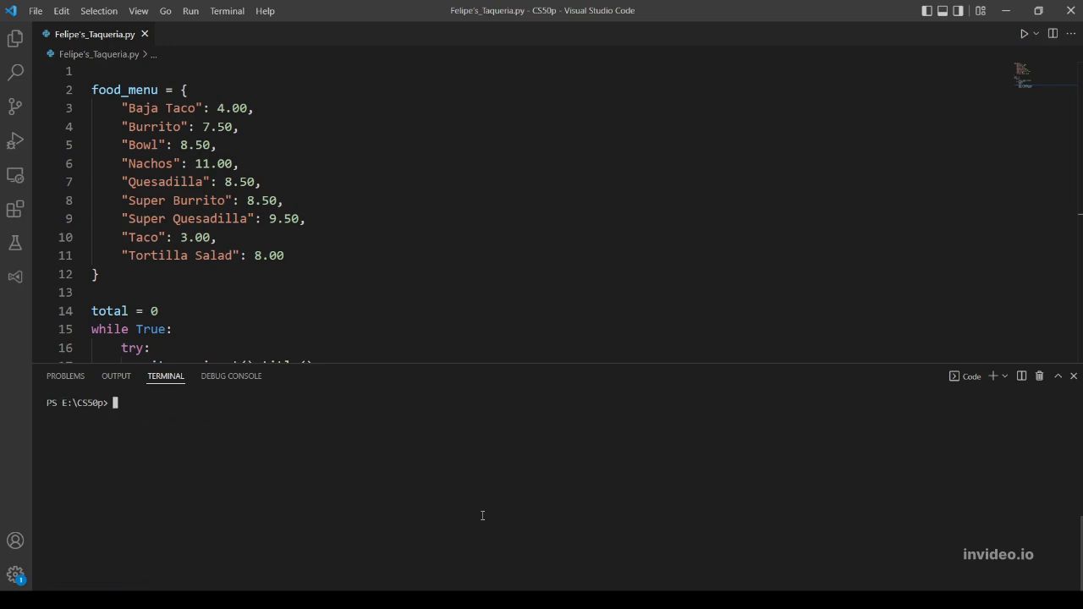
scroll(down, 3)
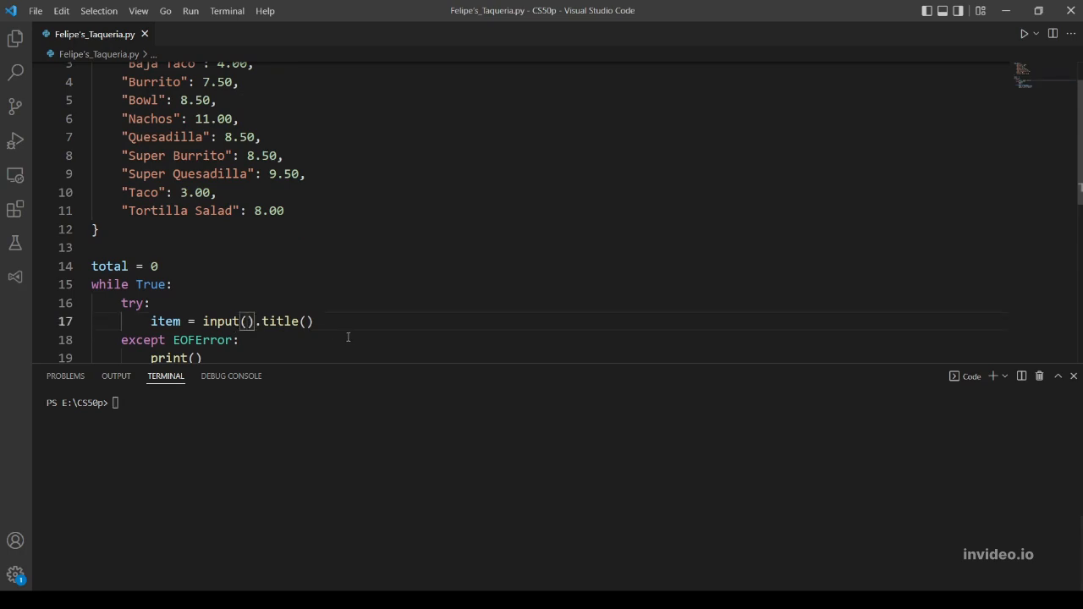
text("")
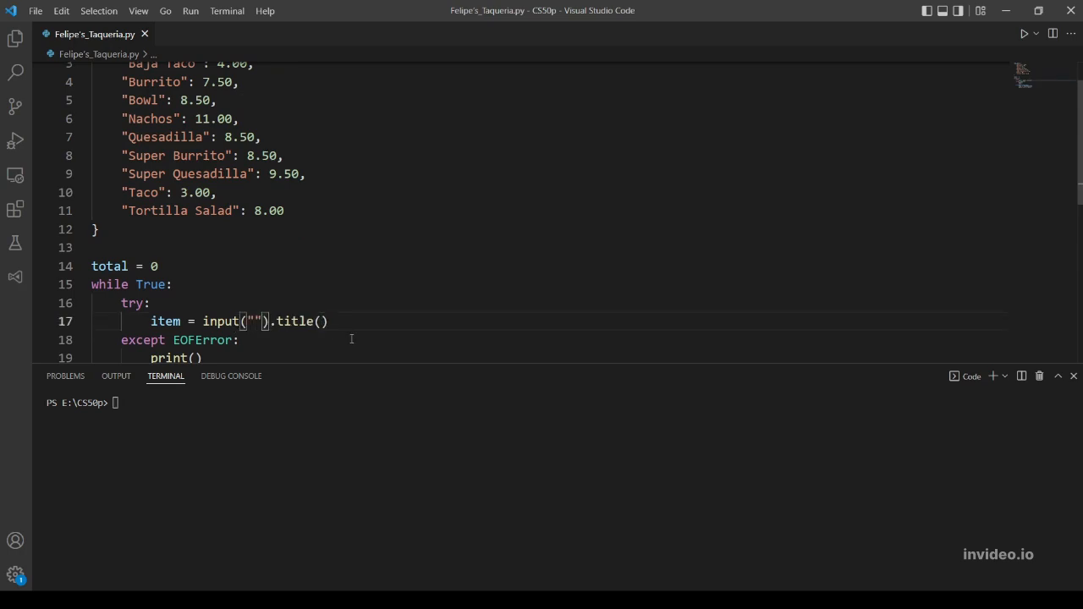
text(Item:)
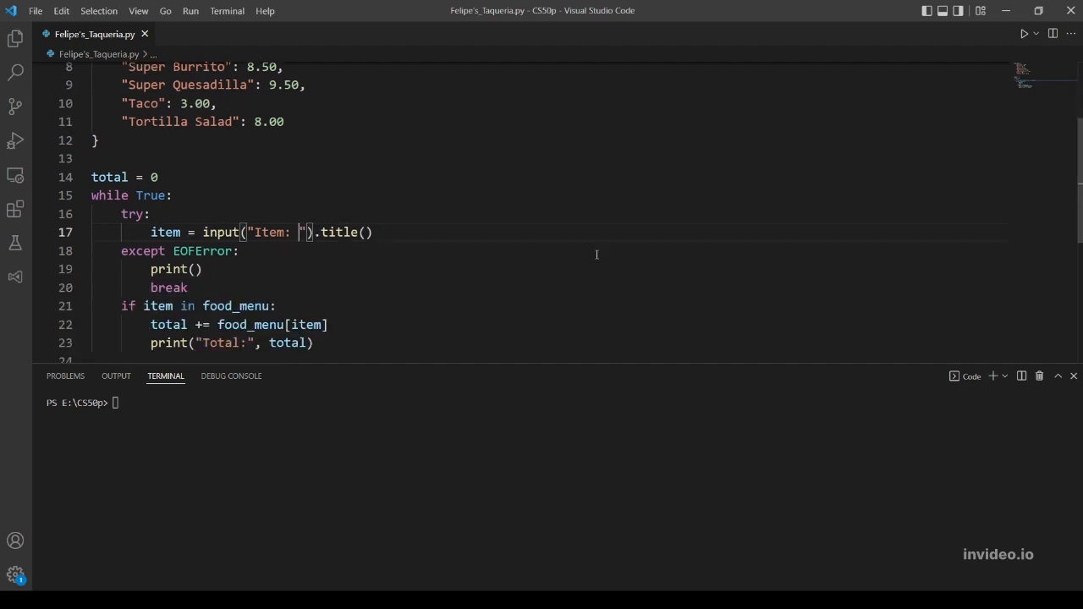
mouse_move(1022, 34)
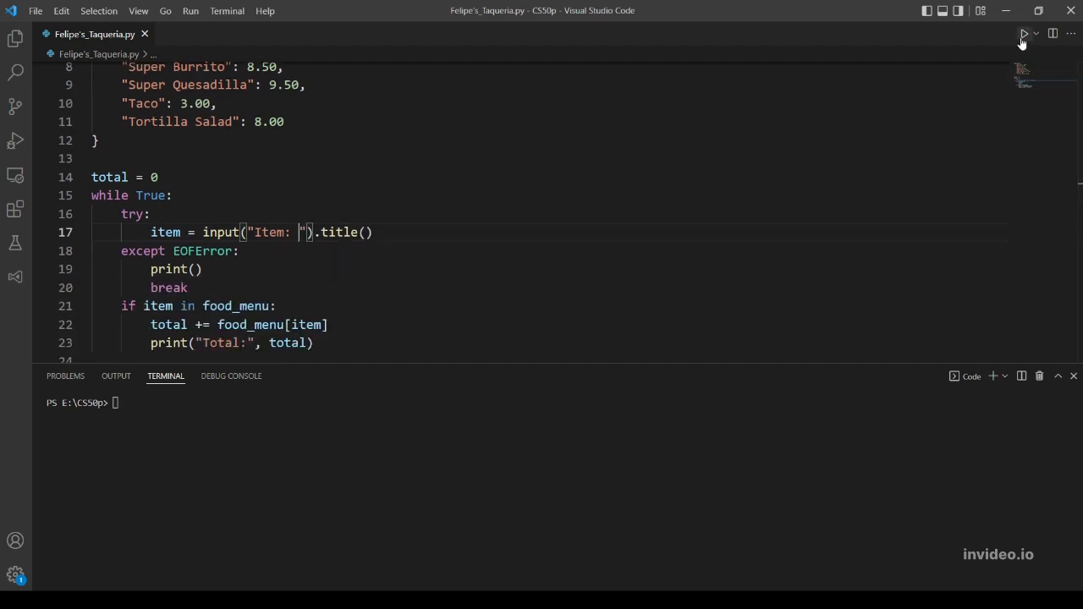
Step: Run the script and enter Taco, Bowl and baja taco, reaching totals 3.0, 11.5 and 15.5
click(1022, 34)
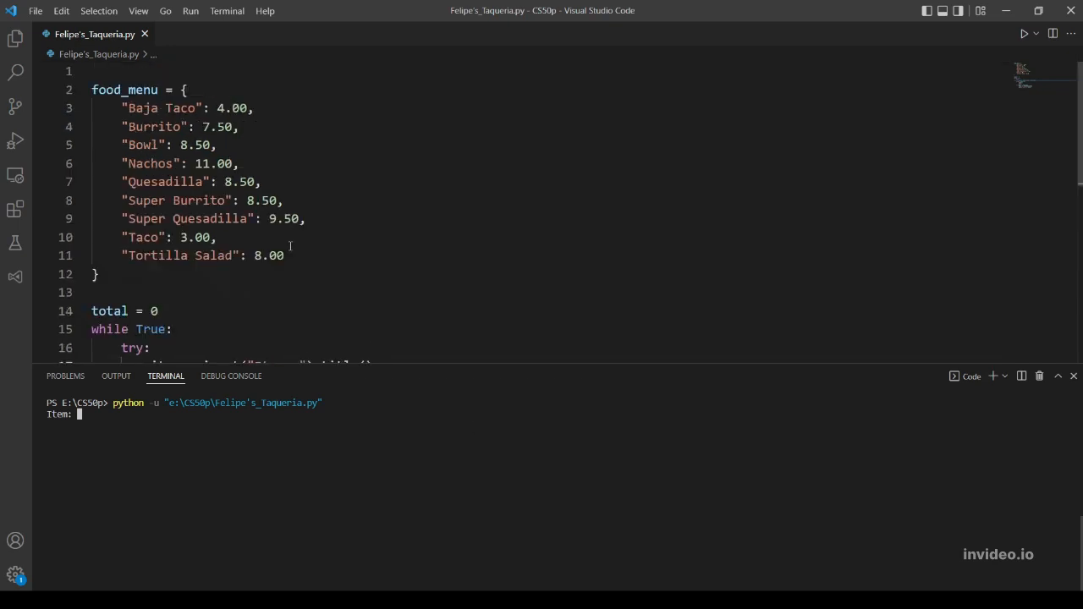
text(Taco)
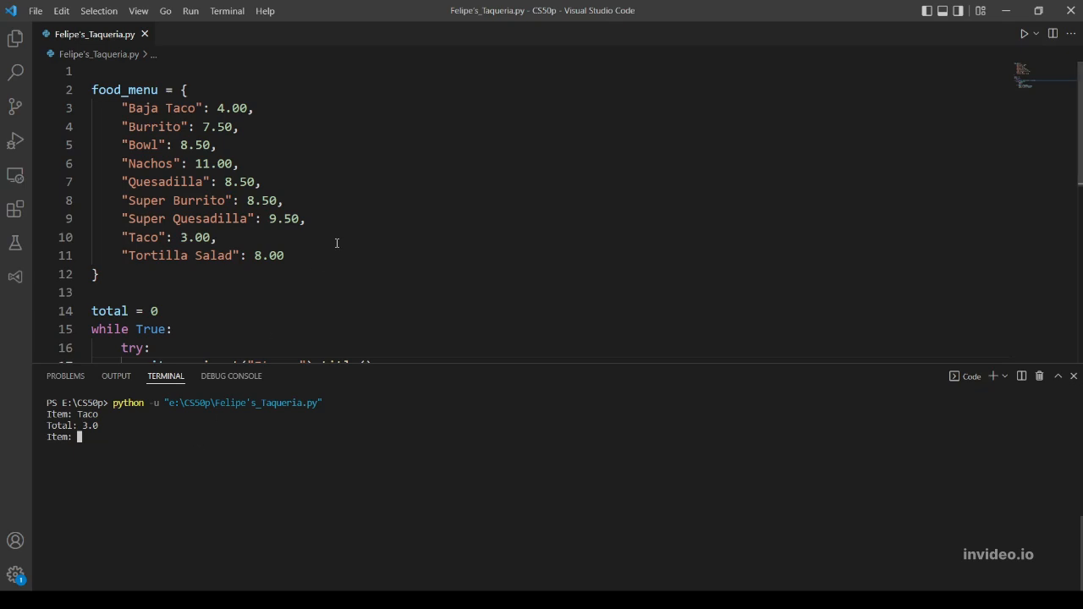
text(Bowl)
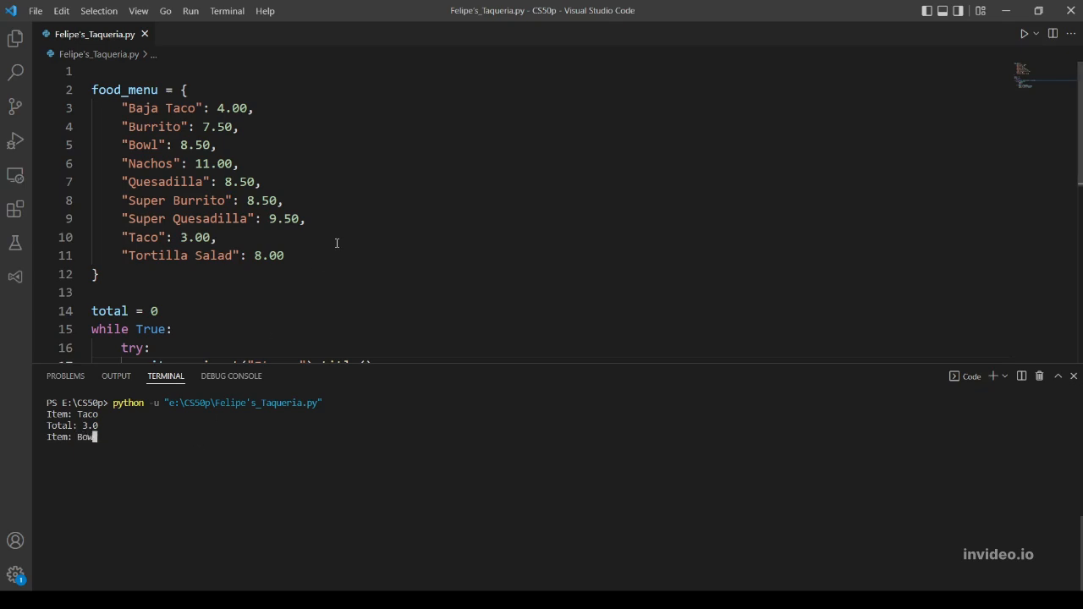
key(Enter)
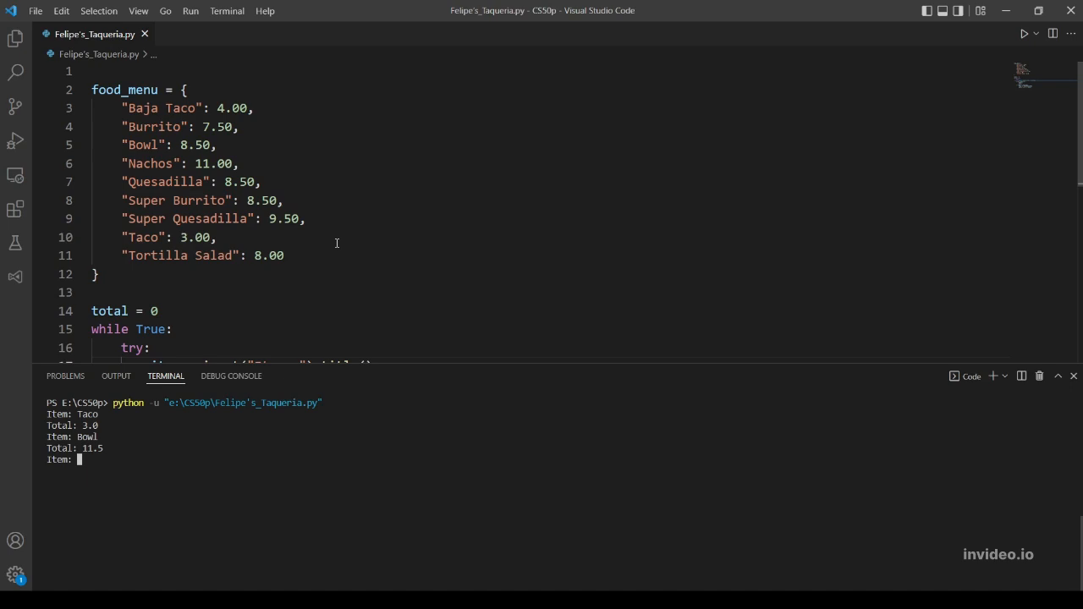
text(b)
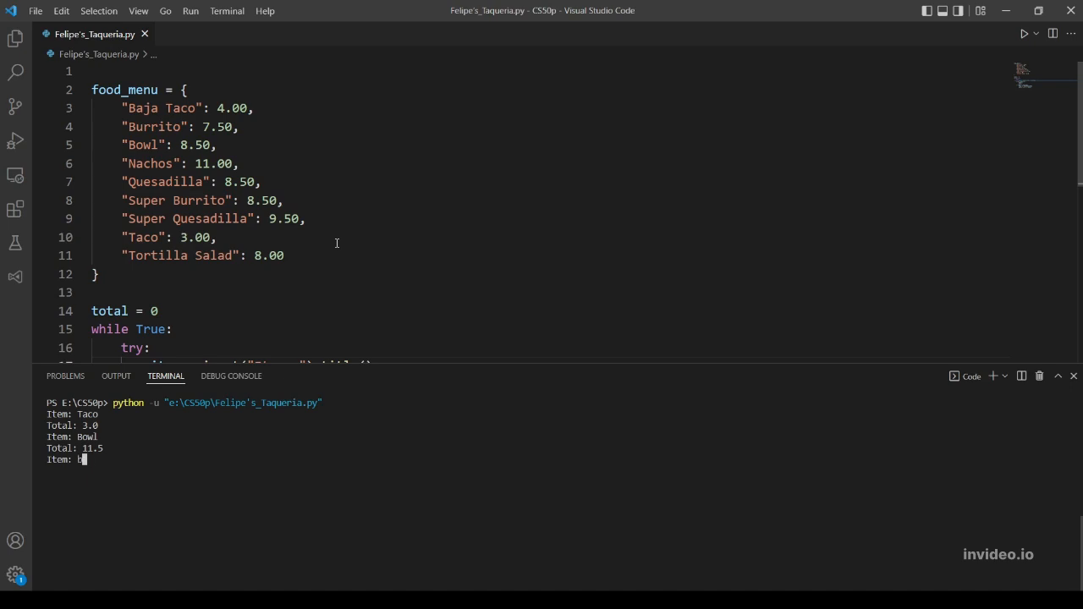
text(baja taco)
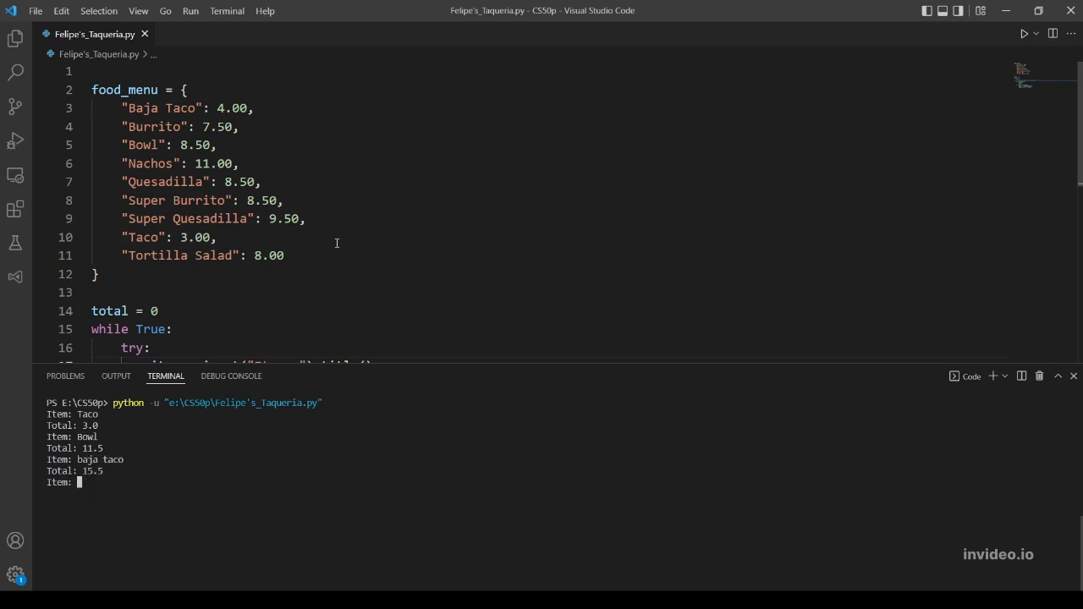
scroll(down, 3)
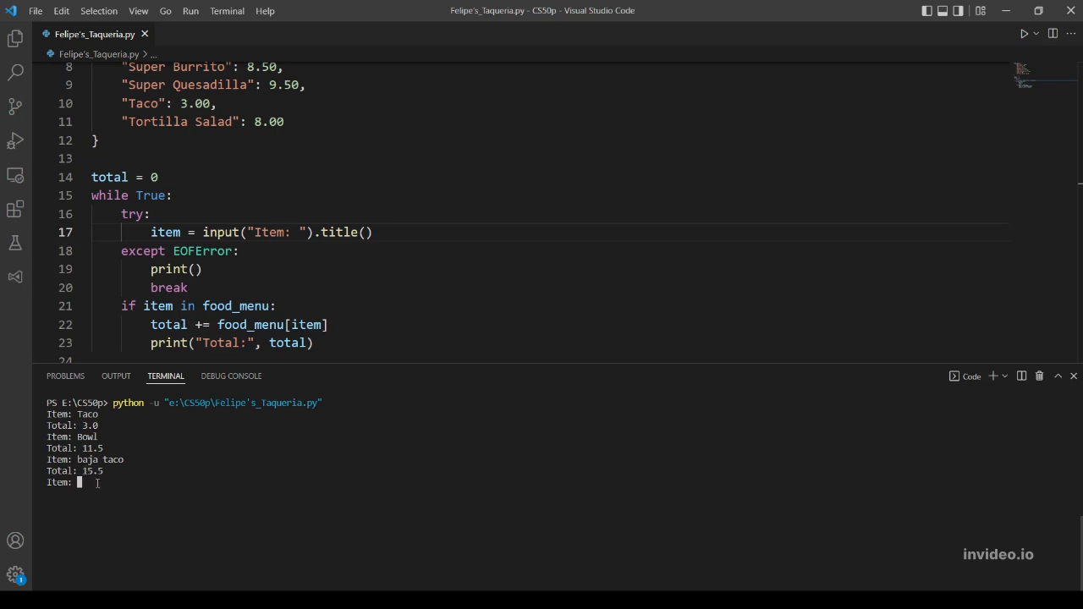
mouse_move(101, 476)
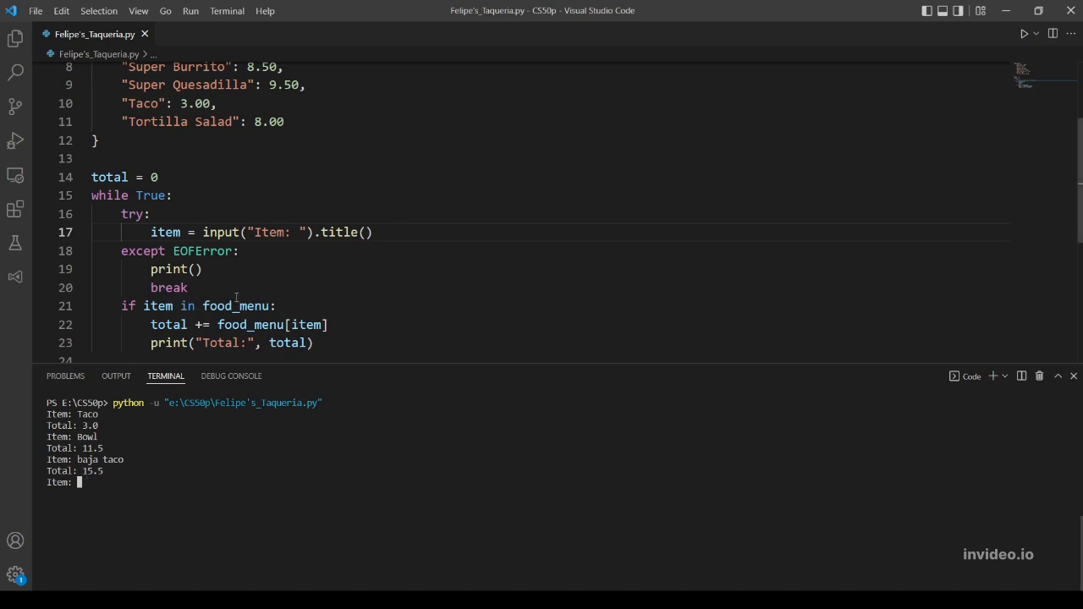
Step: Change line 23 to print("Total: $", total, sep="") after a taco rerun showed "Total: $ 3.0"
scroll(down, 3)
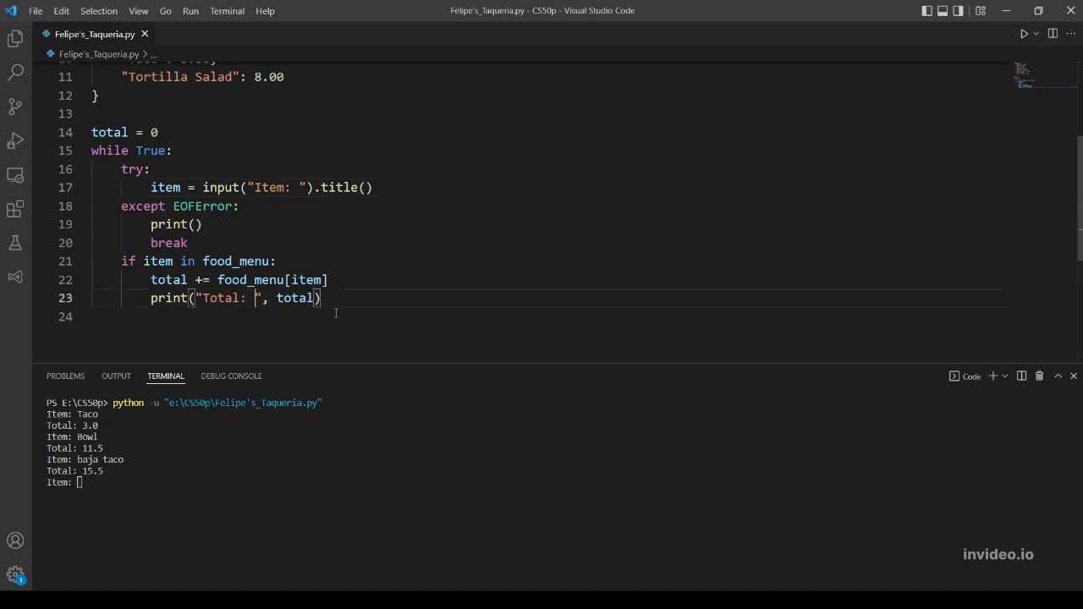
text($)
text(clear)
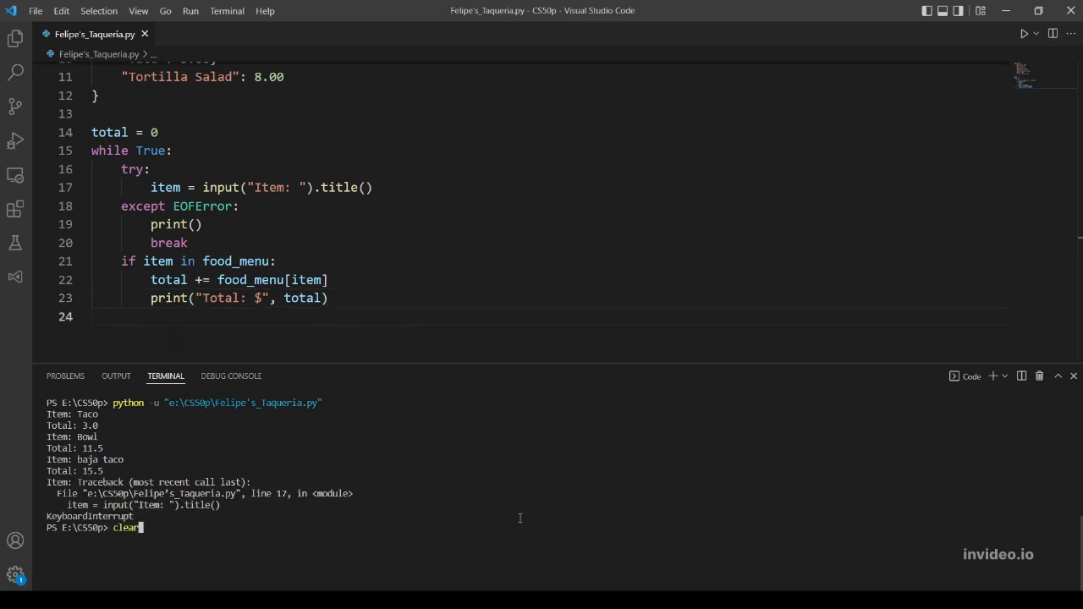
key(Enter)
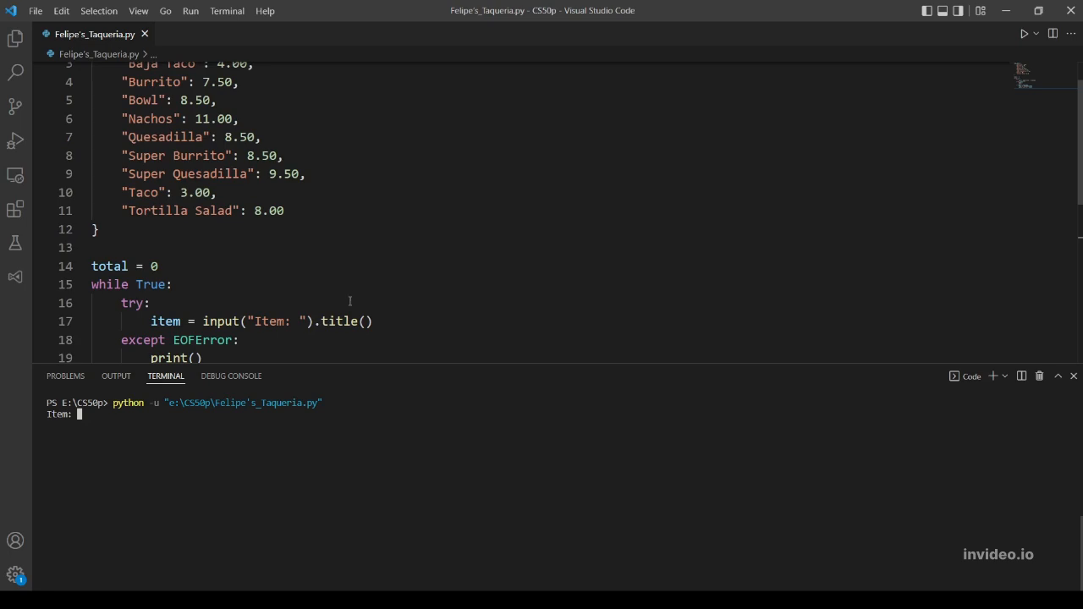
text(taco)
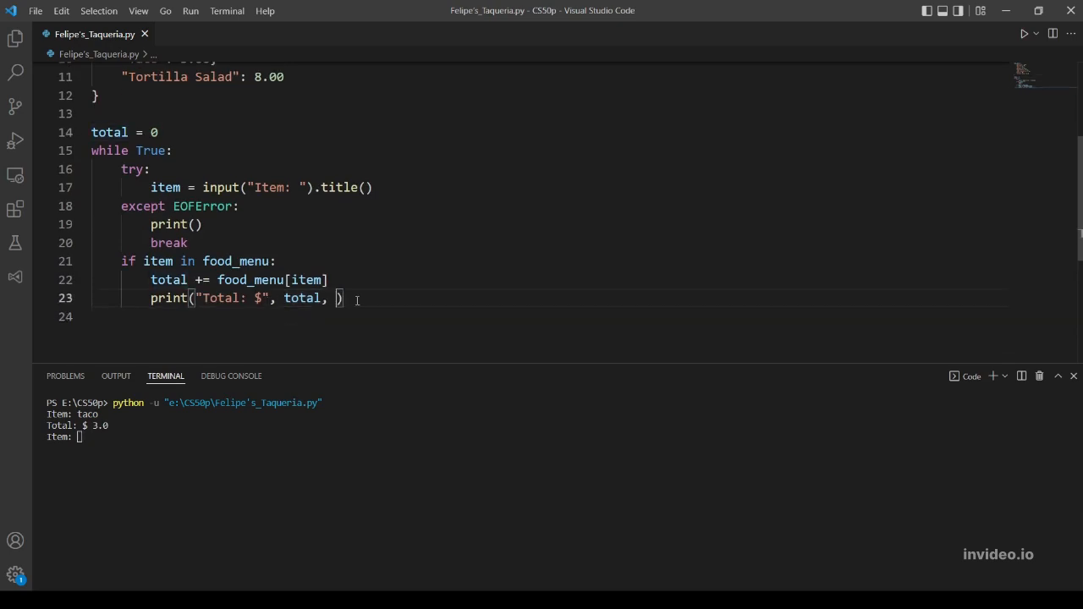
text(sep=")
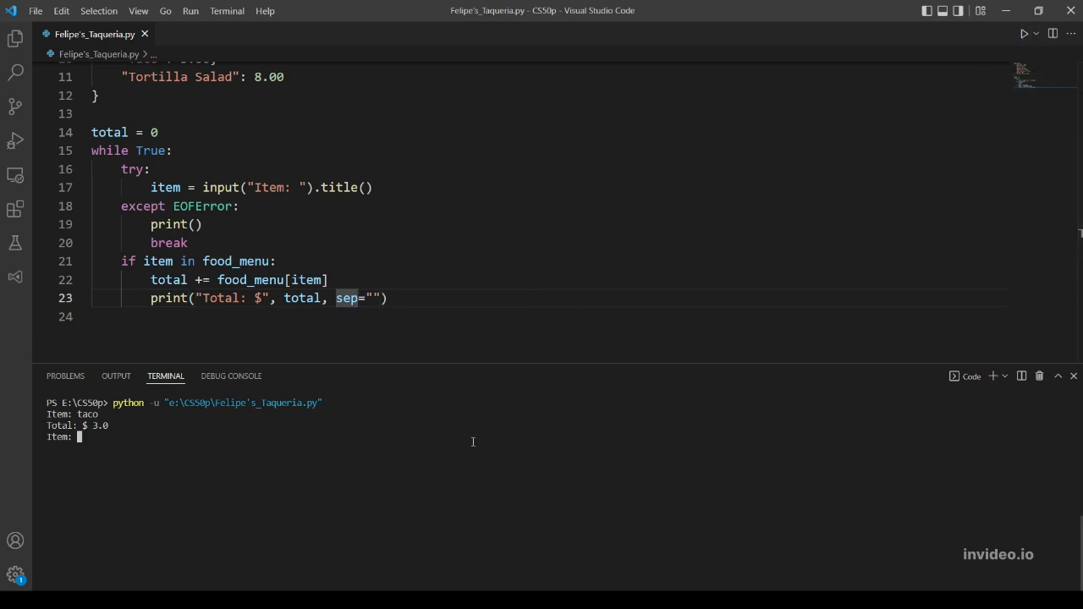
key(Ctrl+c)
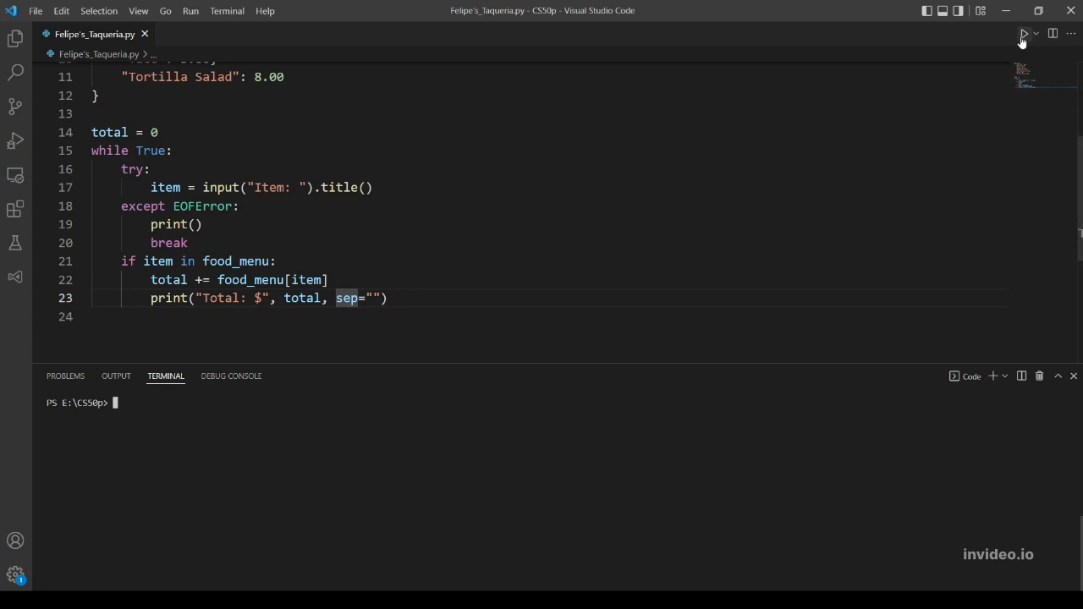
Step: Rerun the script with taco and see "Total: $3.0" without a space
click(1023, 34)
text(taco)
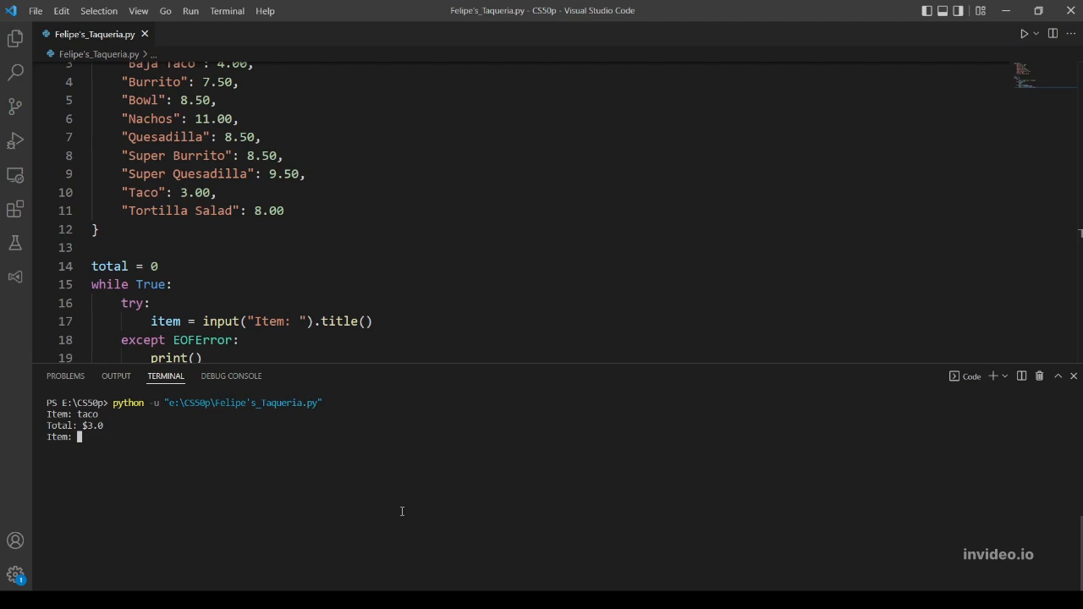
mouse_move(122, 430)
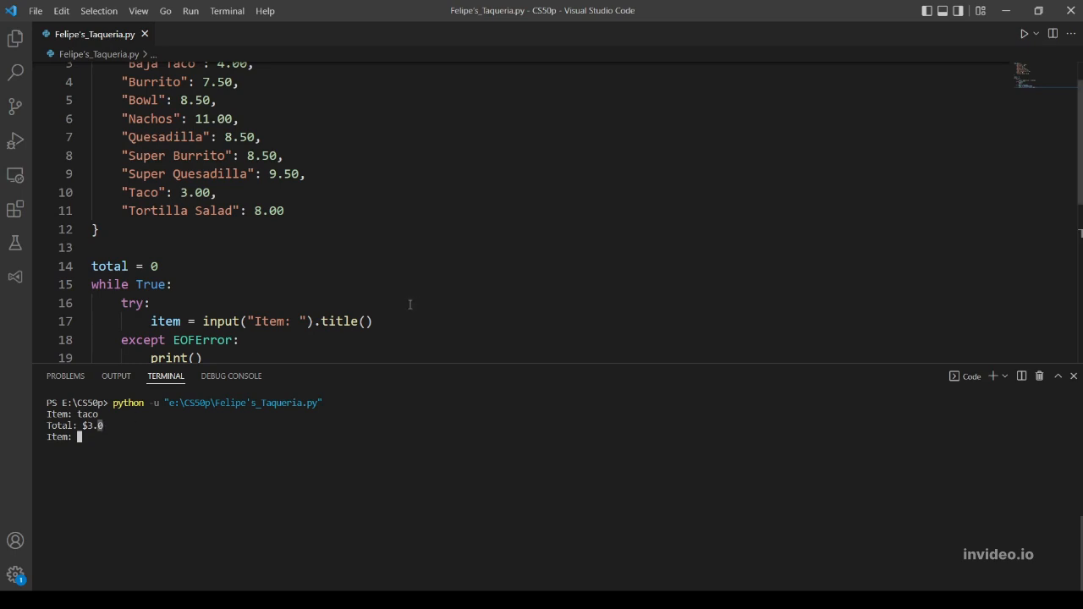
scroll(down, 3)
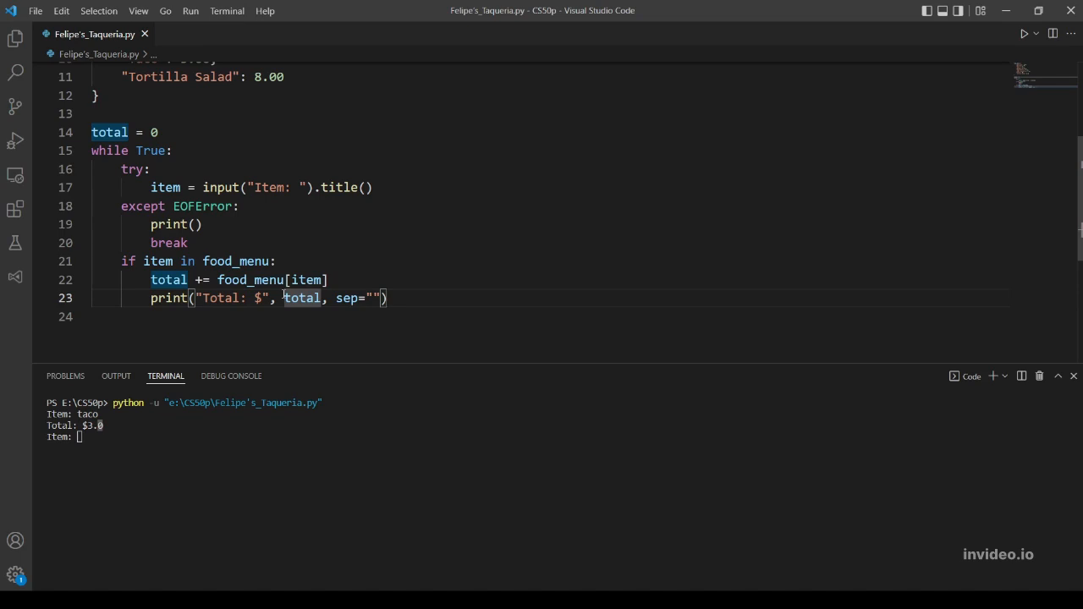
Step: Replace the total argument with f"{total:.2f}" so two decimal places always print
text(f")
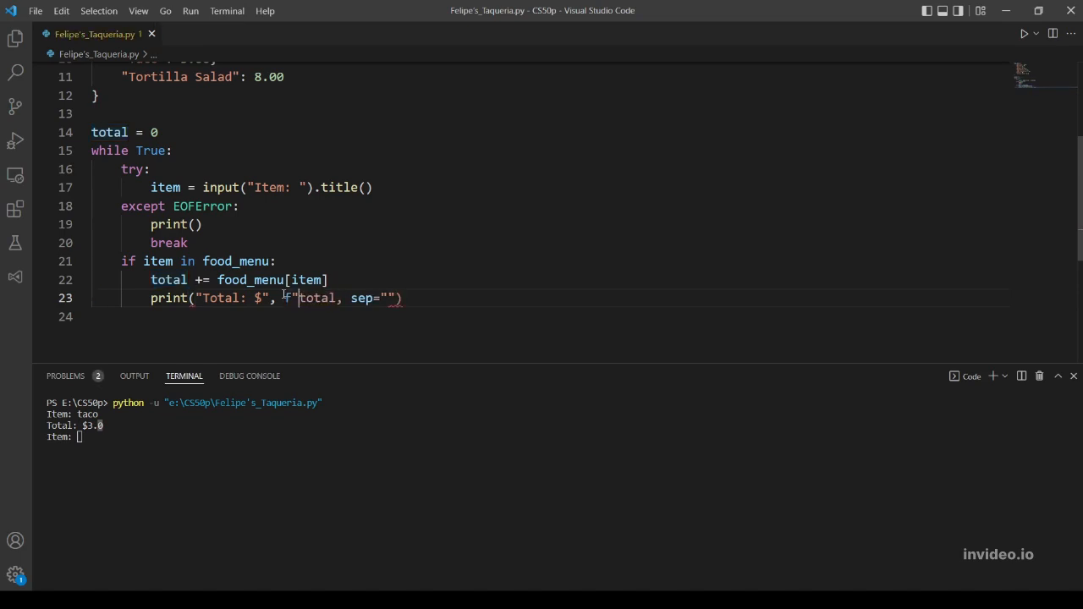
text({)
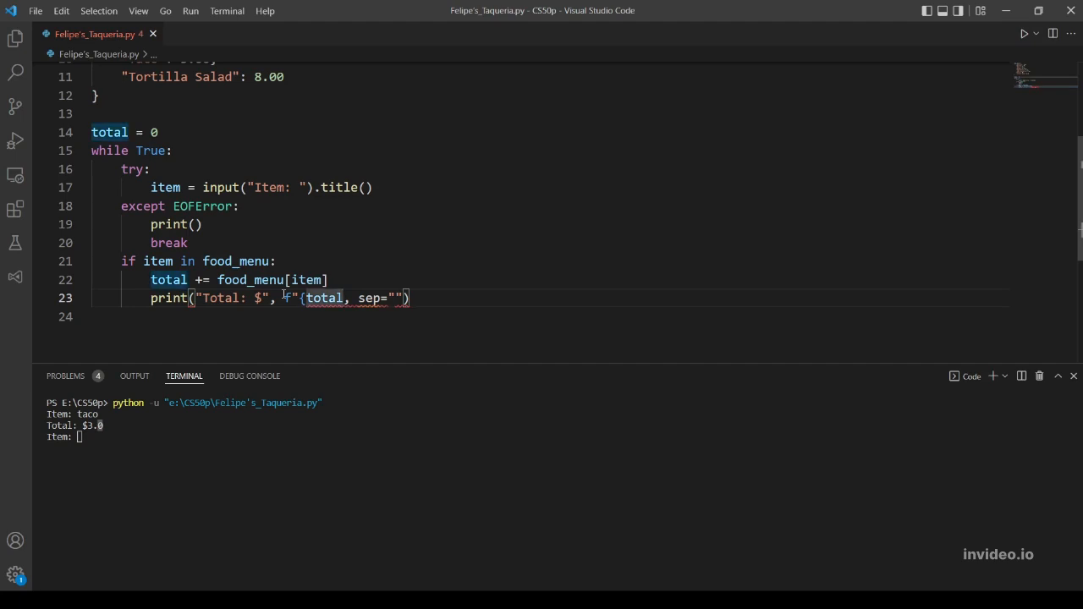
text(:)
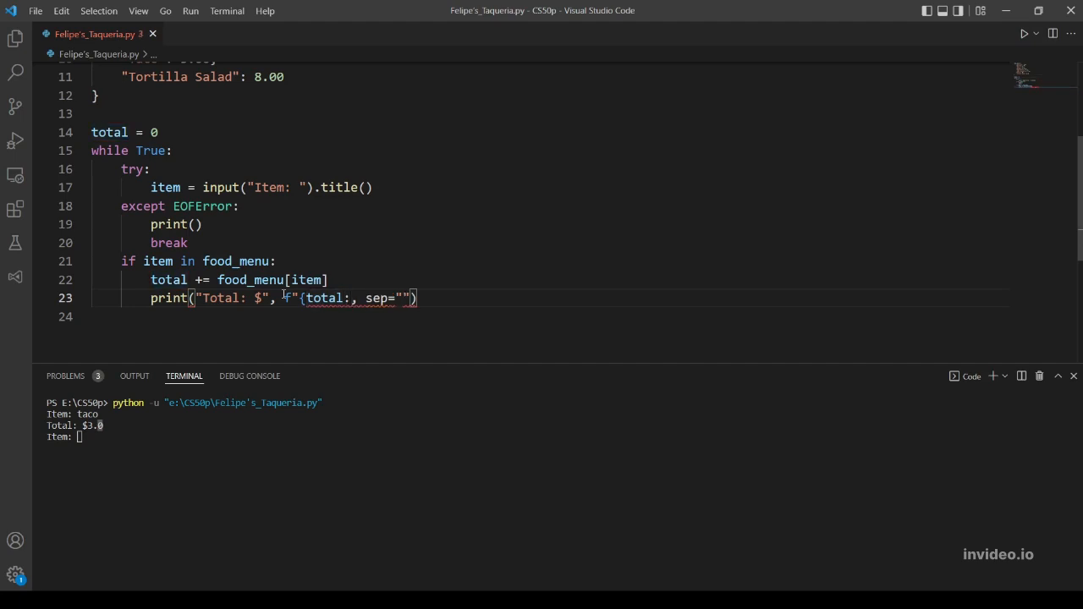
text(02)
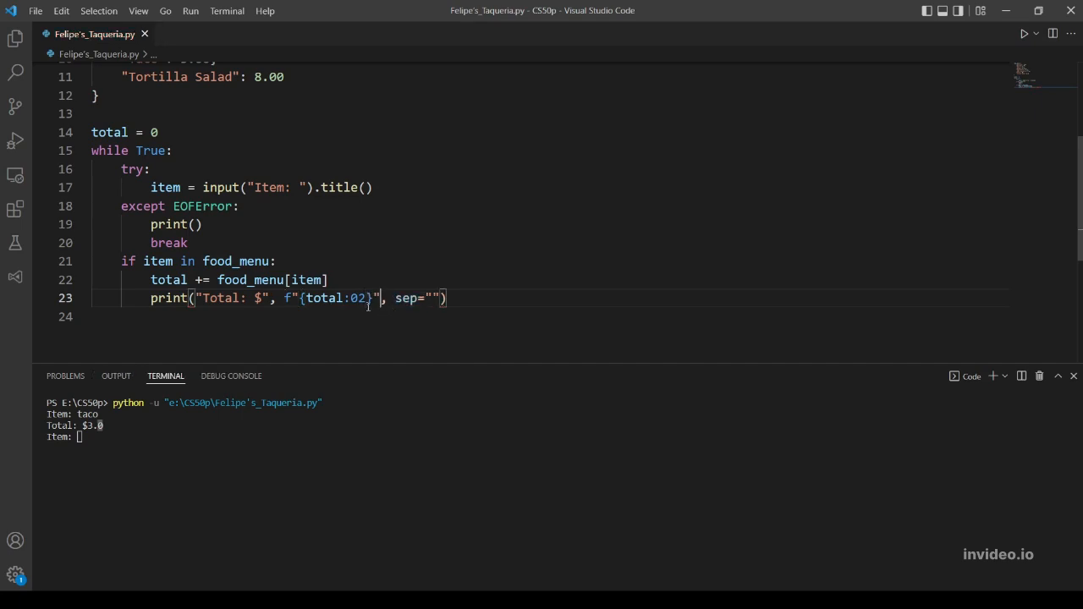
double_click(359, 298)
text(.)
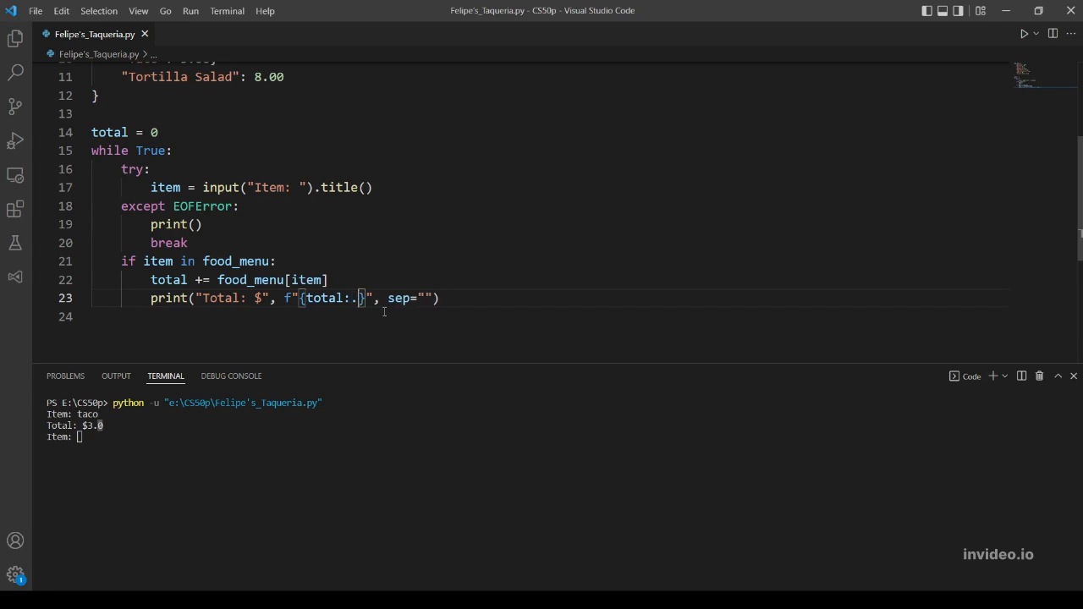
text(2f)
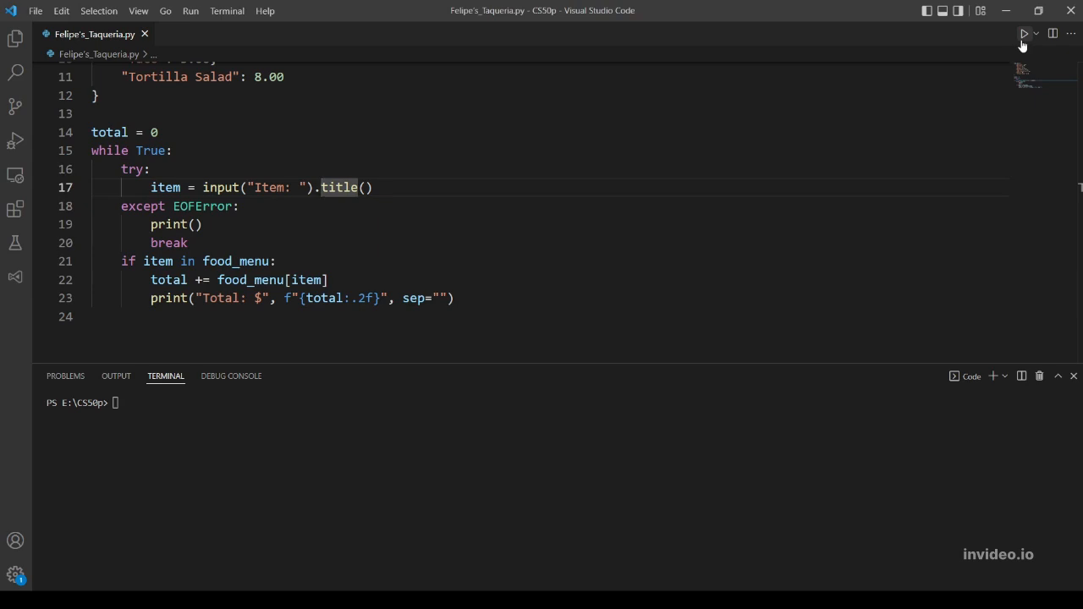
Step: Rerun the script: taco prints "Total: $3.00" and unknown item cat adds nothing
click(1023, 33)
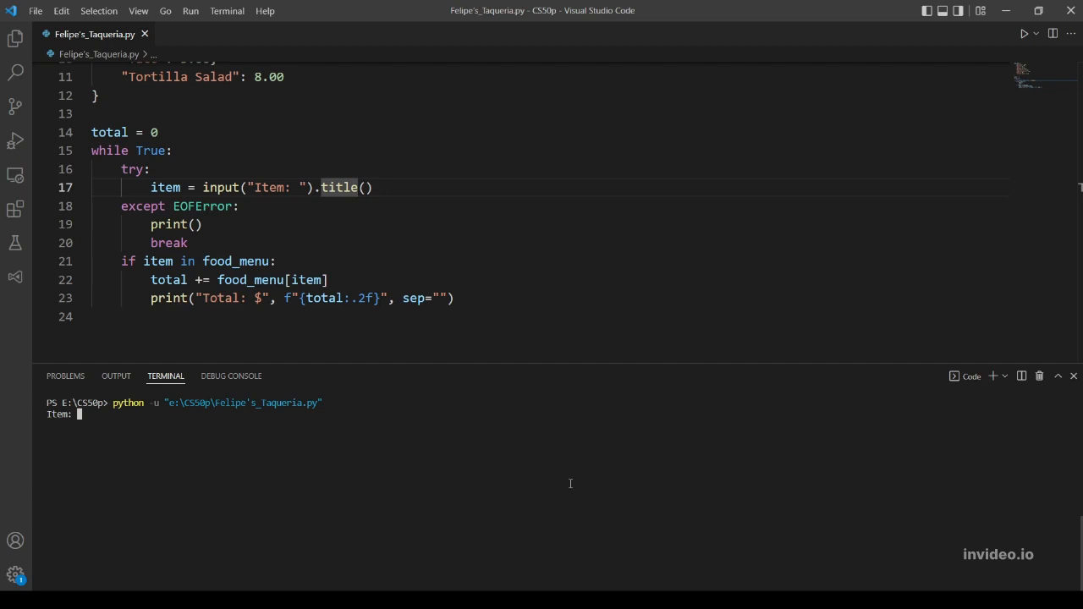
text(tac)
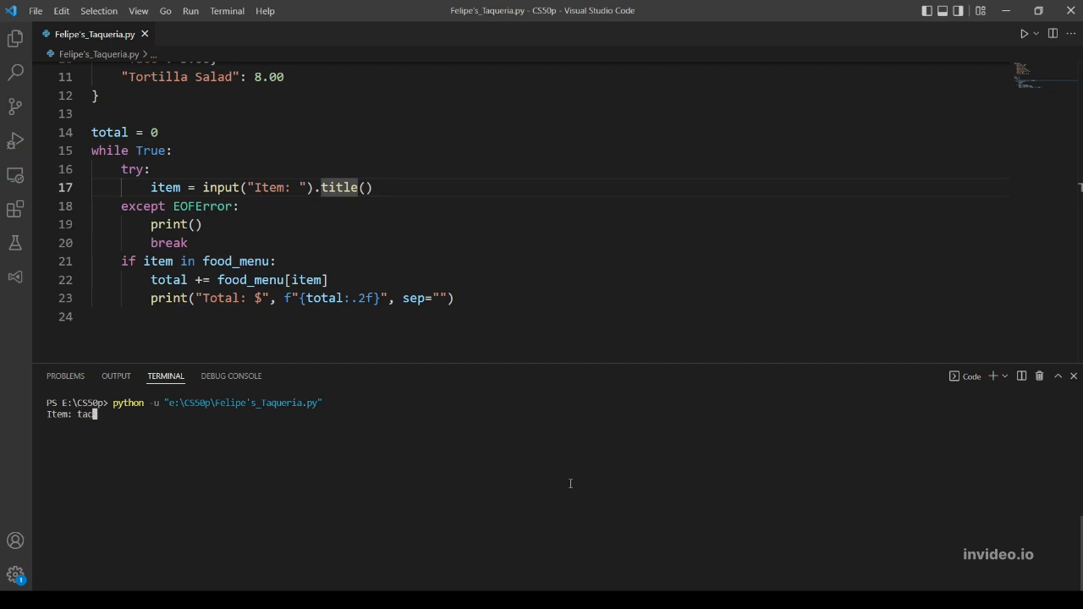
key(Enter)
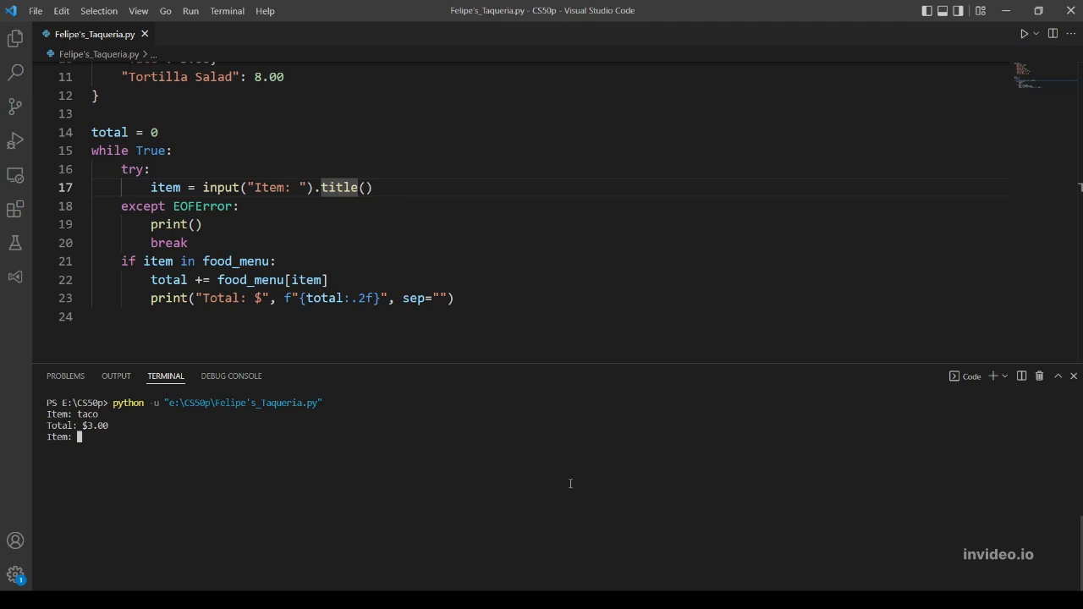
text(c)
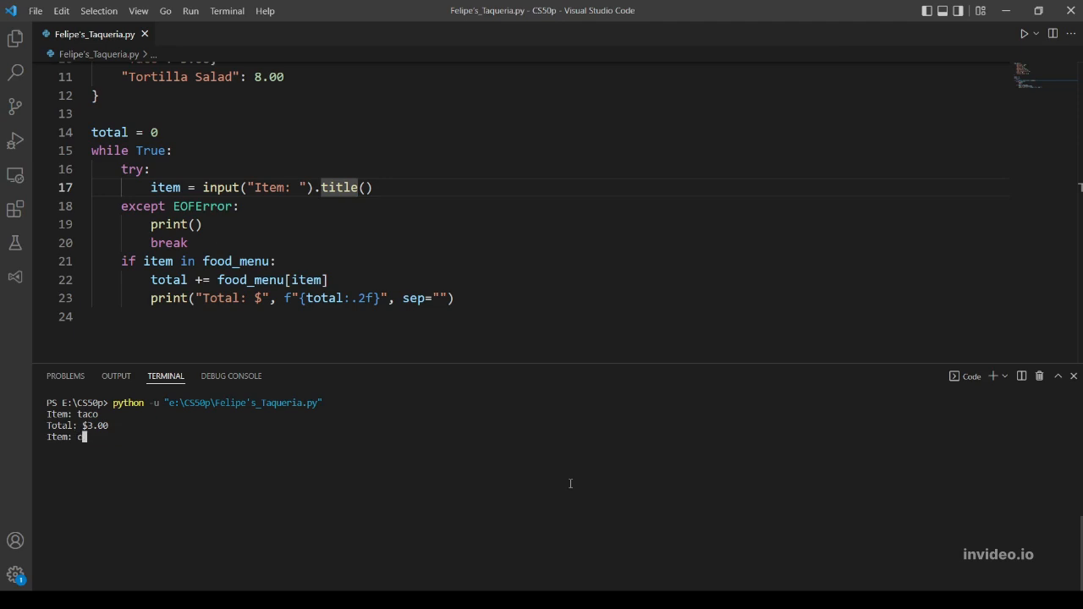
text(at)
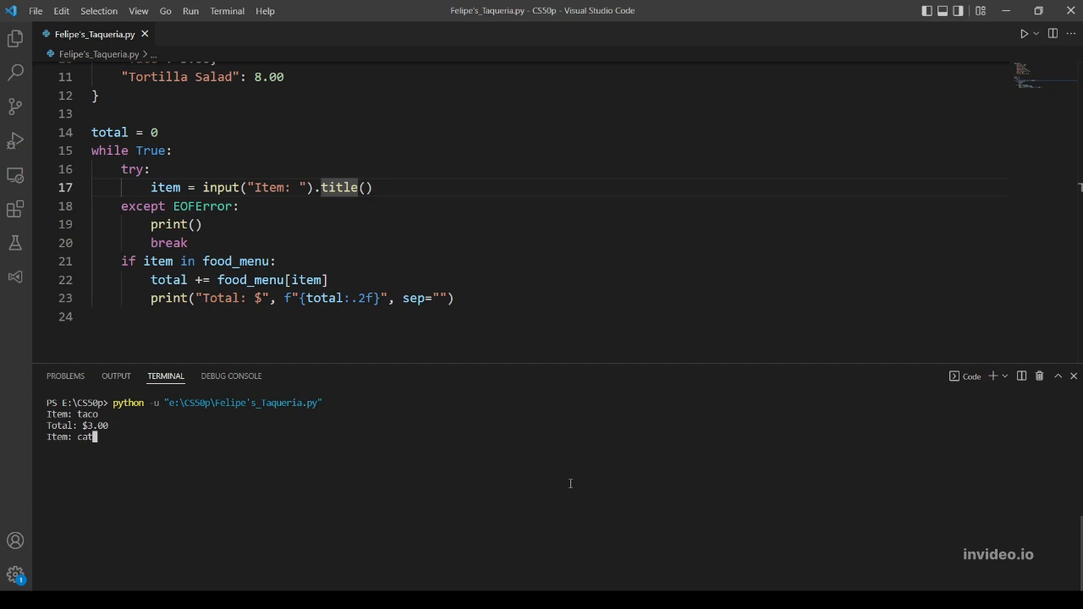
key(Enter)
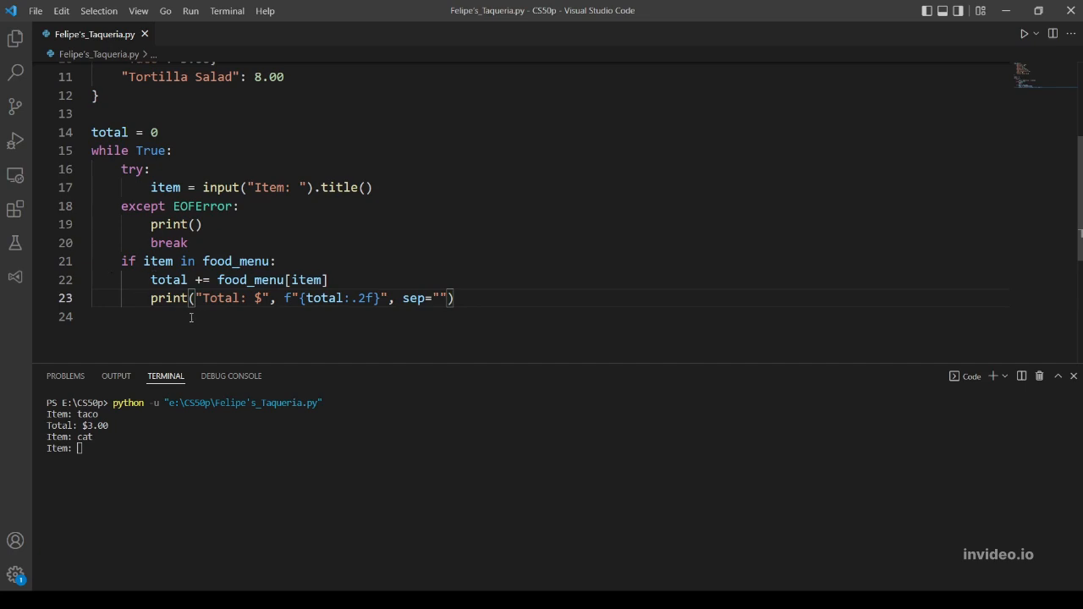
mouse_move(150, 170)
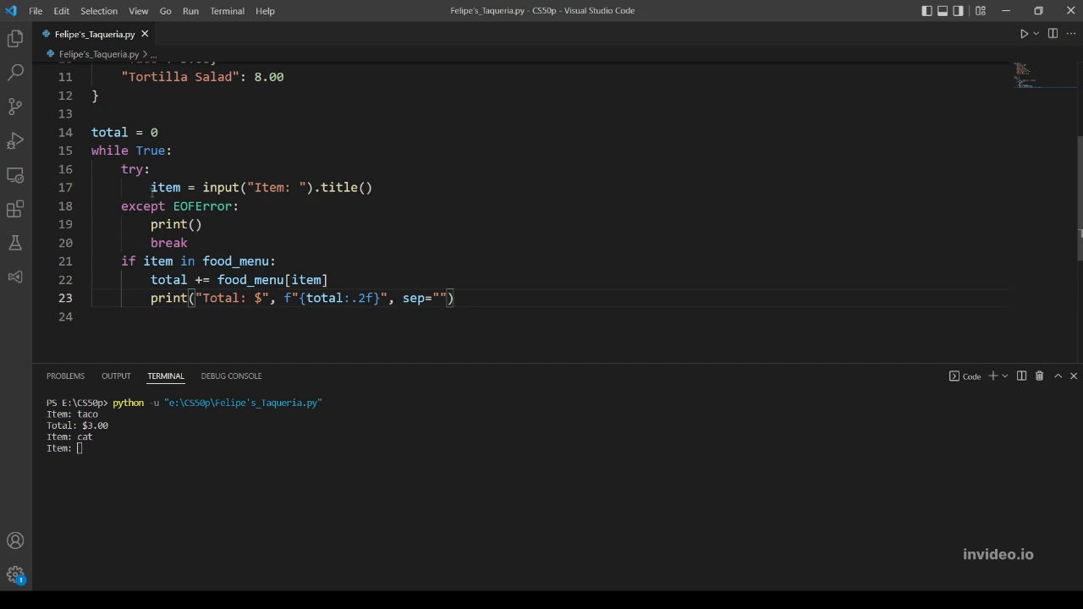
scroll(down, 3)
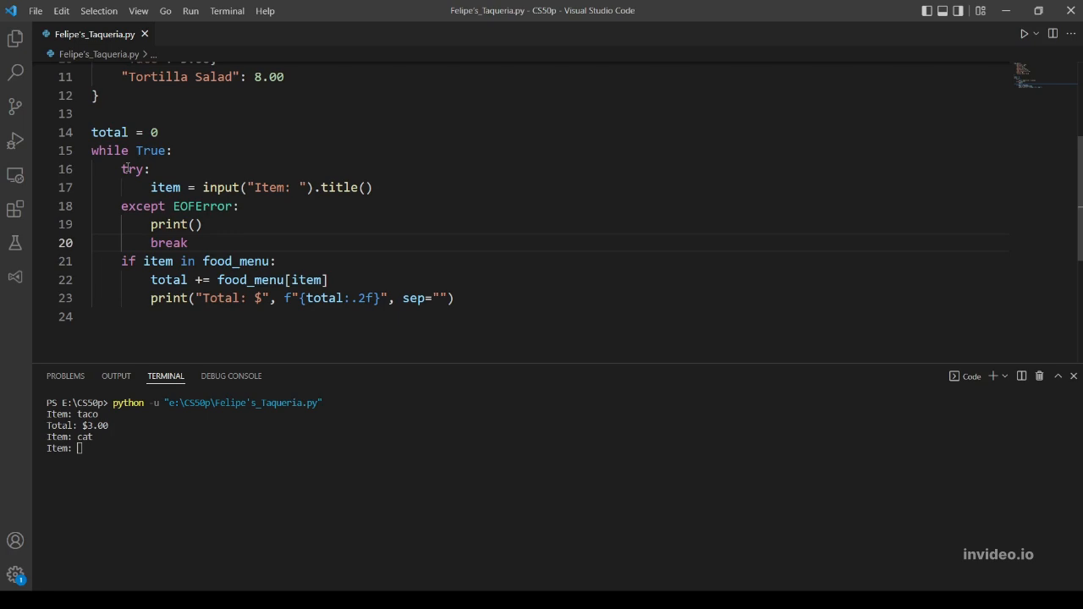
mouse_move(240, 170)
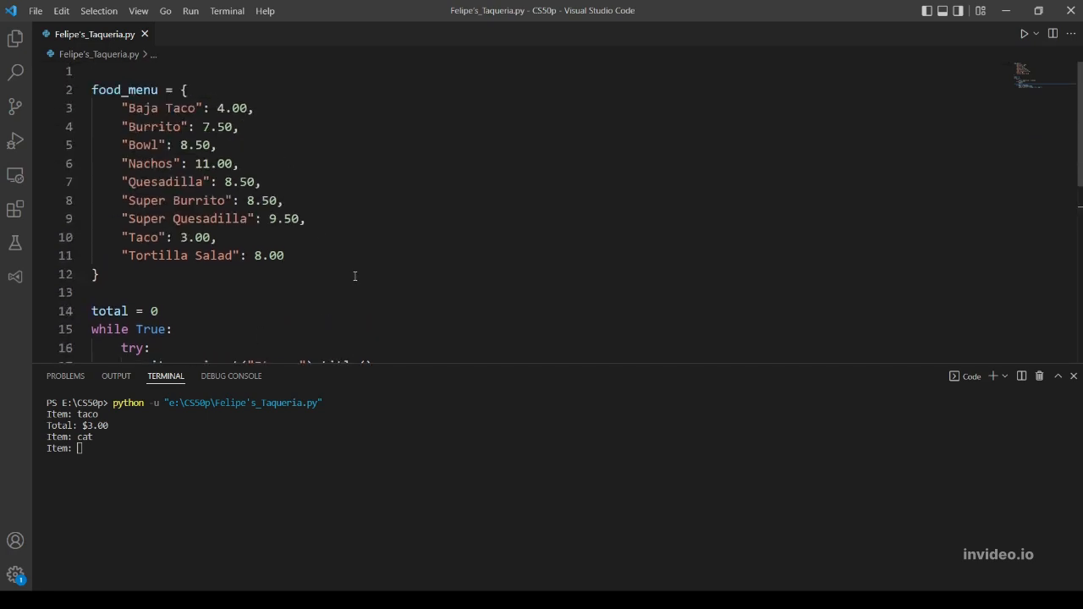
scroll(down, 3)
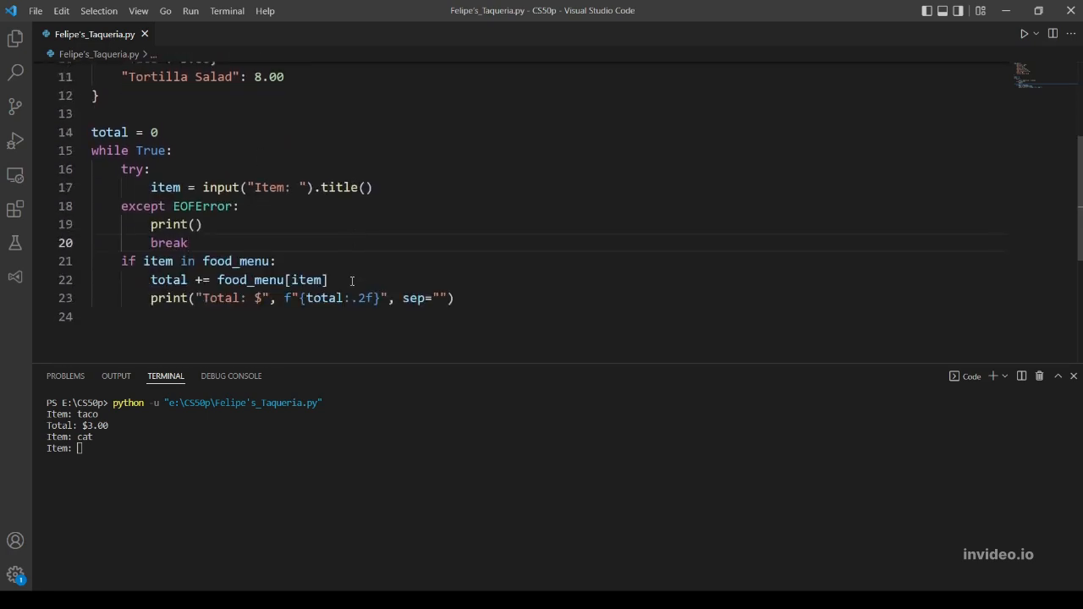
scroll(down, 3)
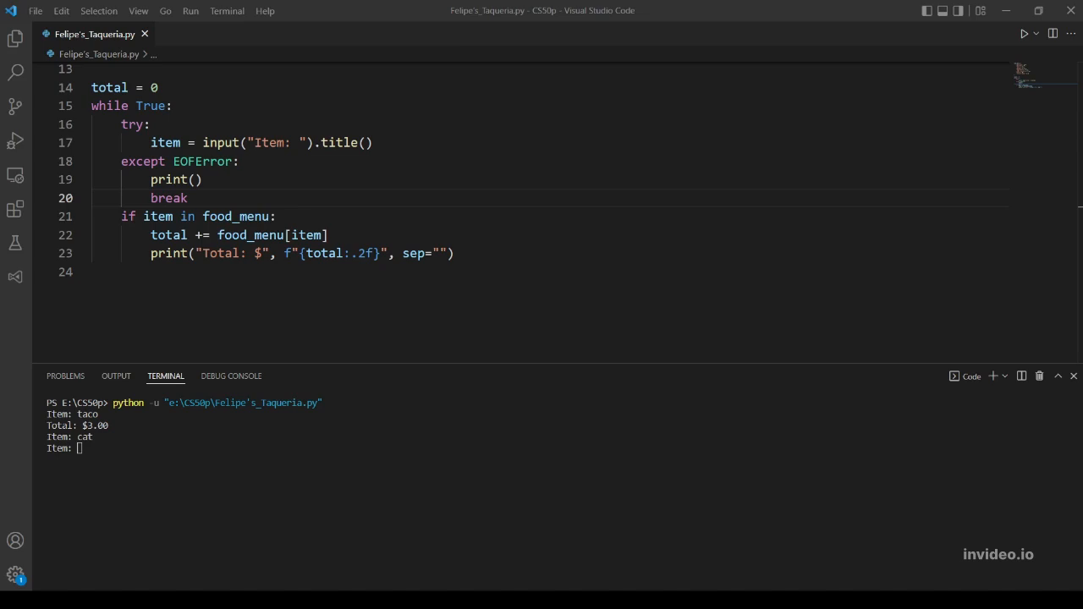